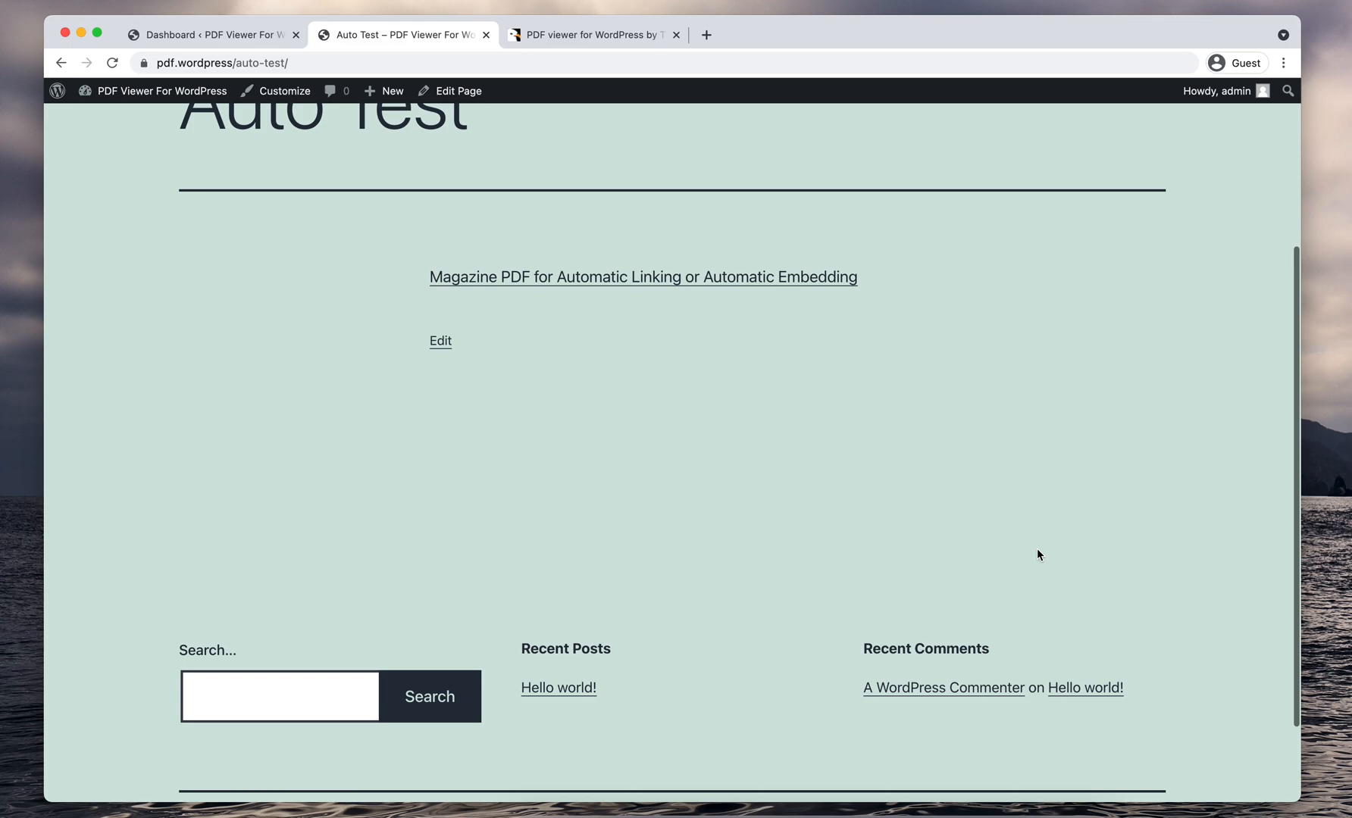
mouse_move(885, 476)
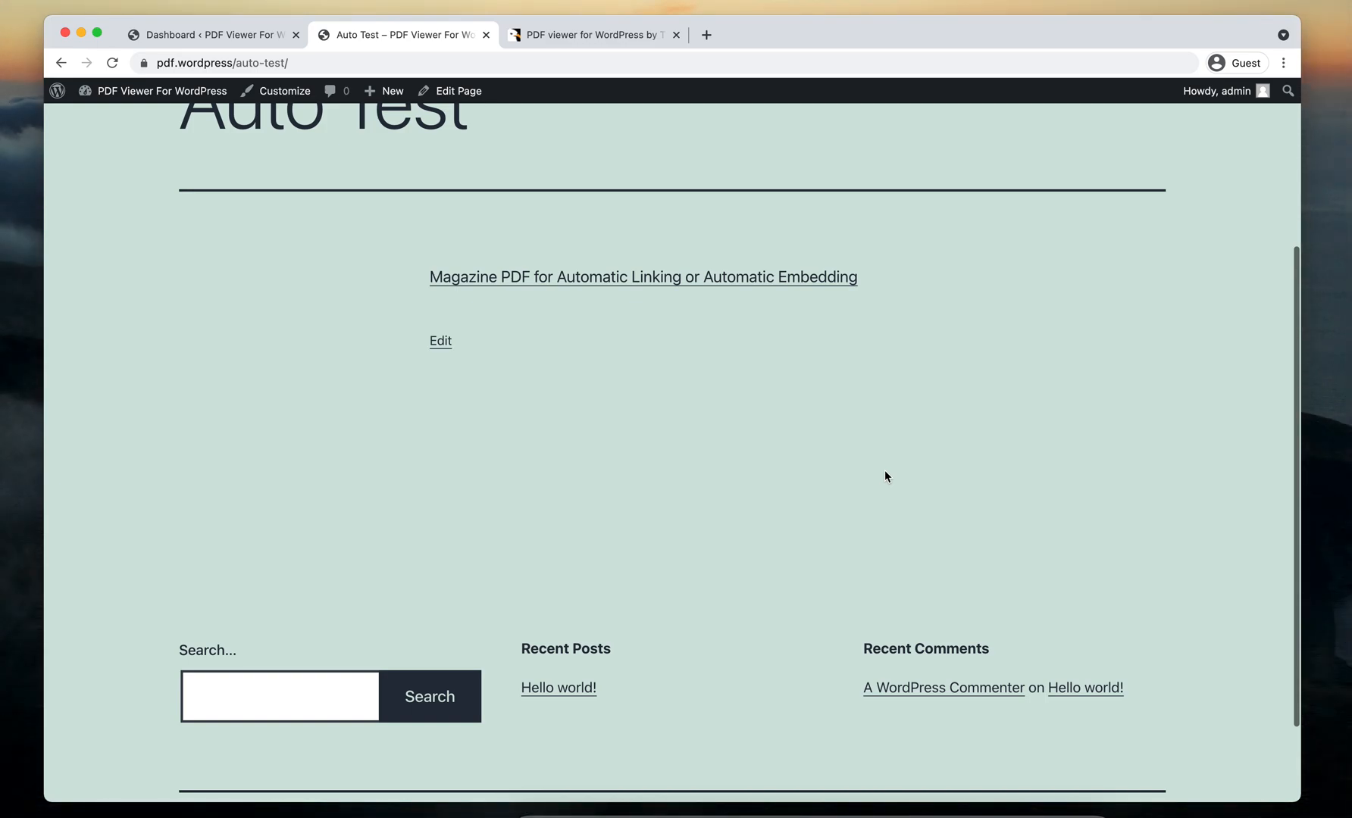
mouse_move(866, 427)
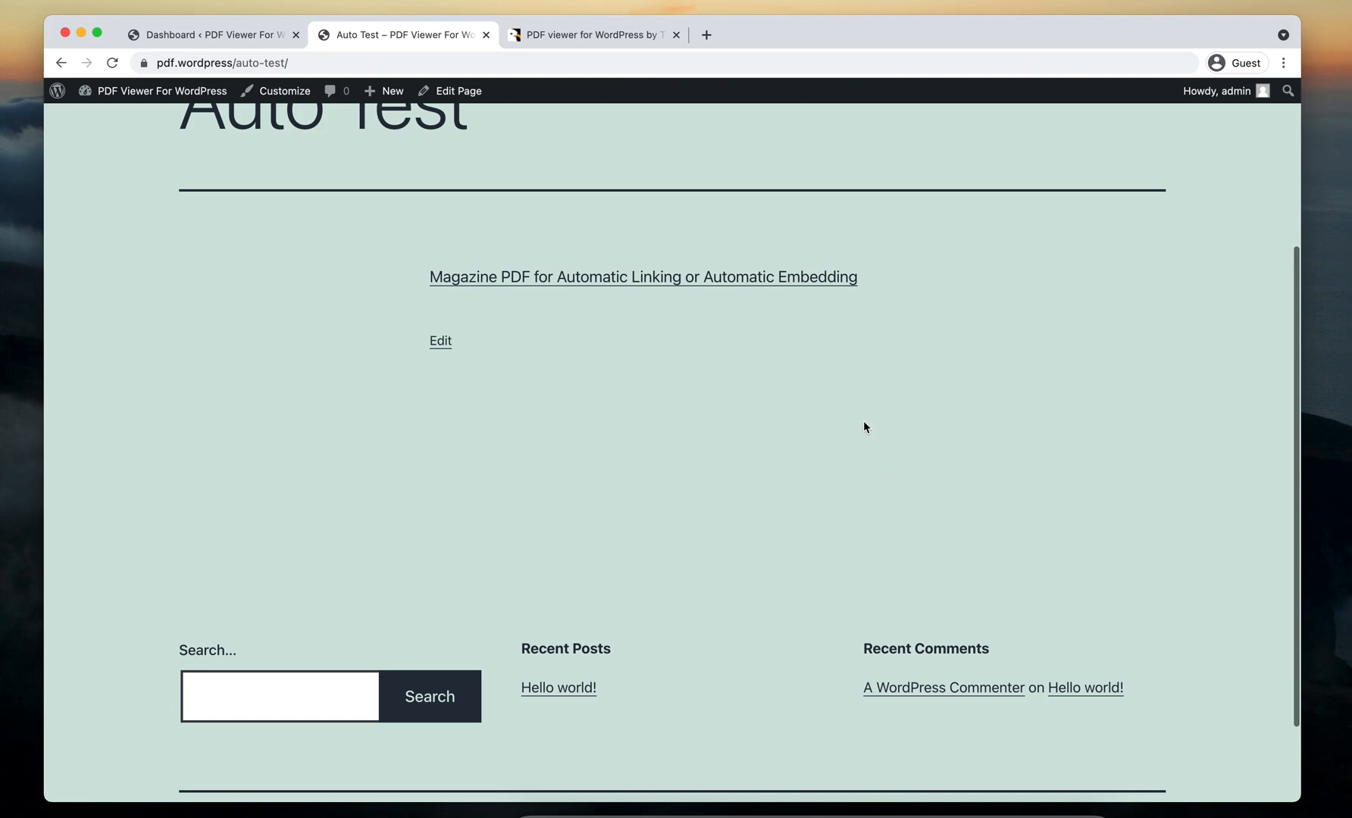
mouse_move(764, 412)
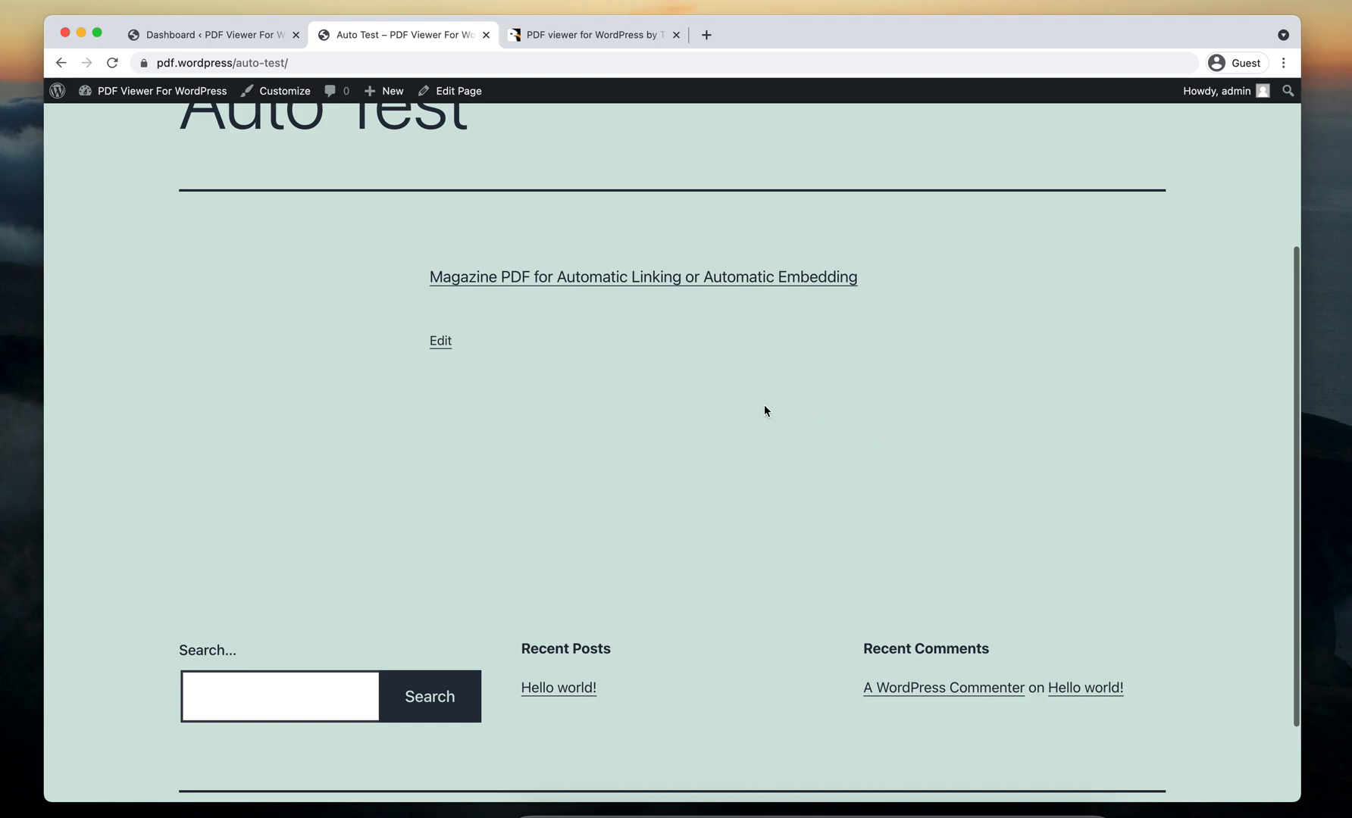
mouse_move(714, 405)
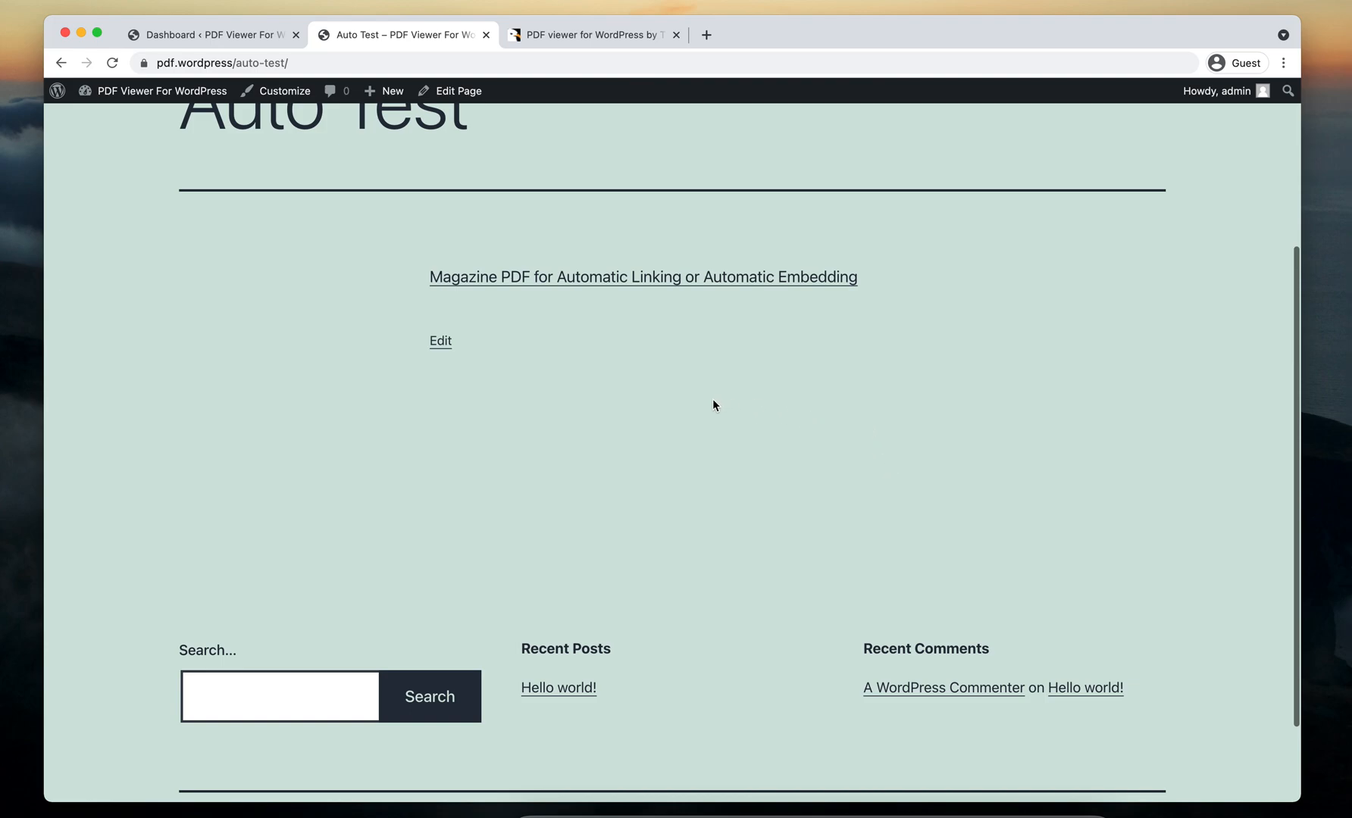
mouse_move(678, 320)
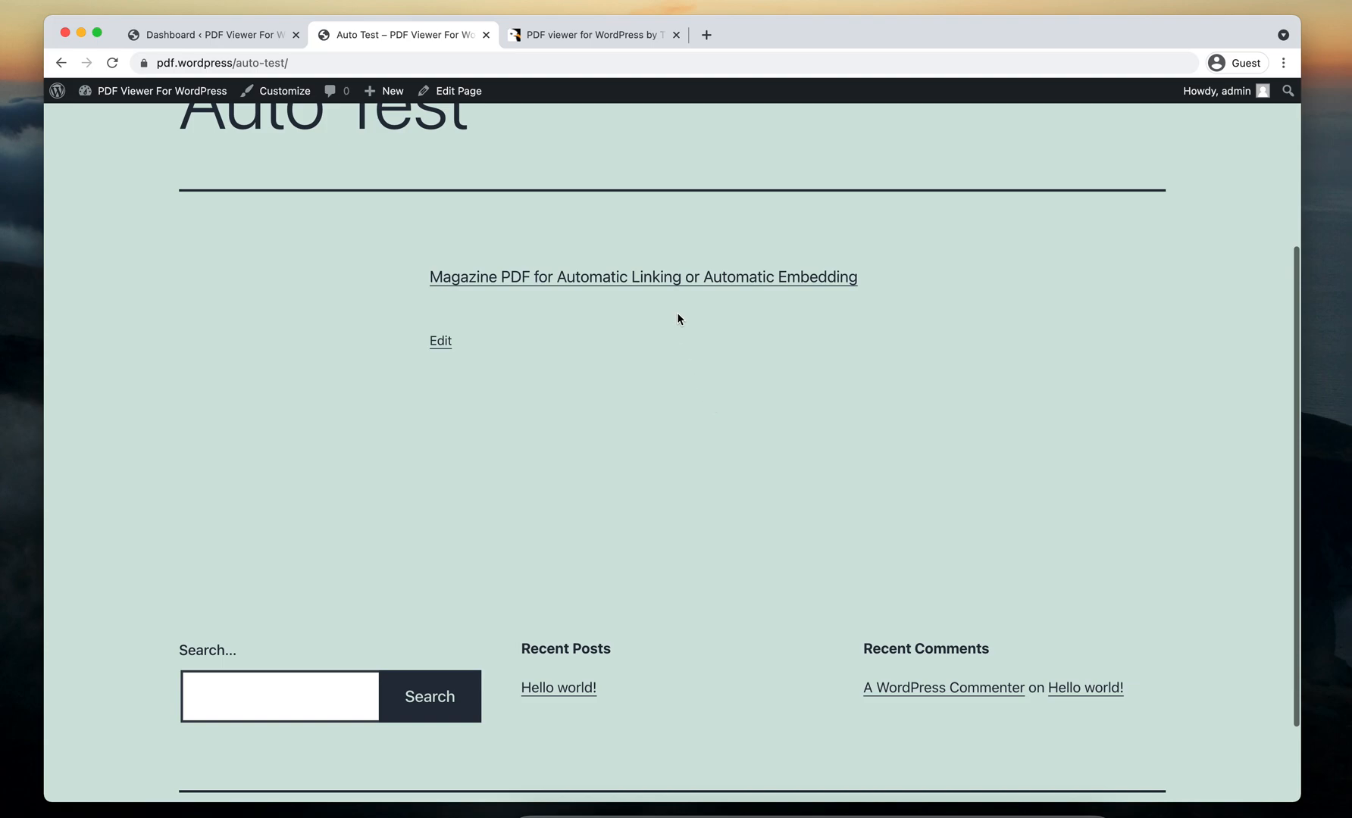
mouse_move(661, 307)
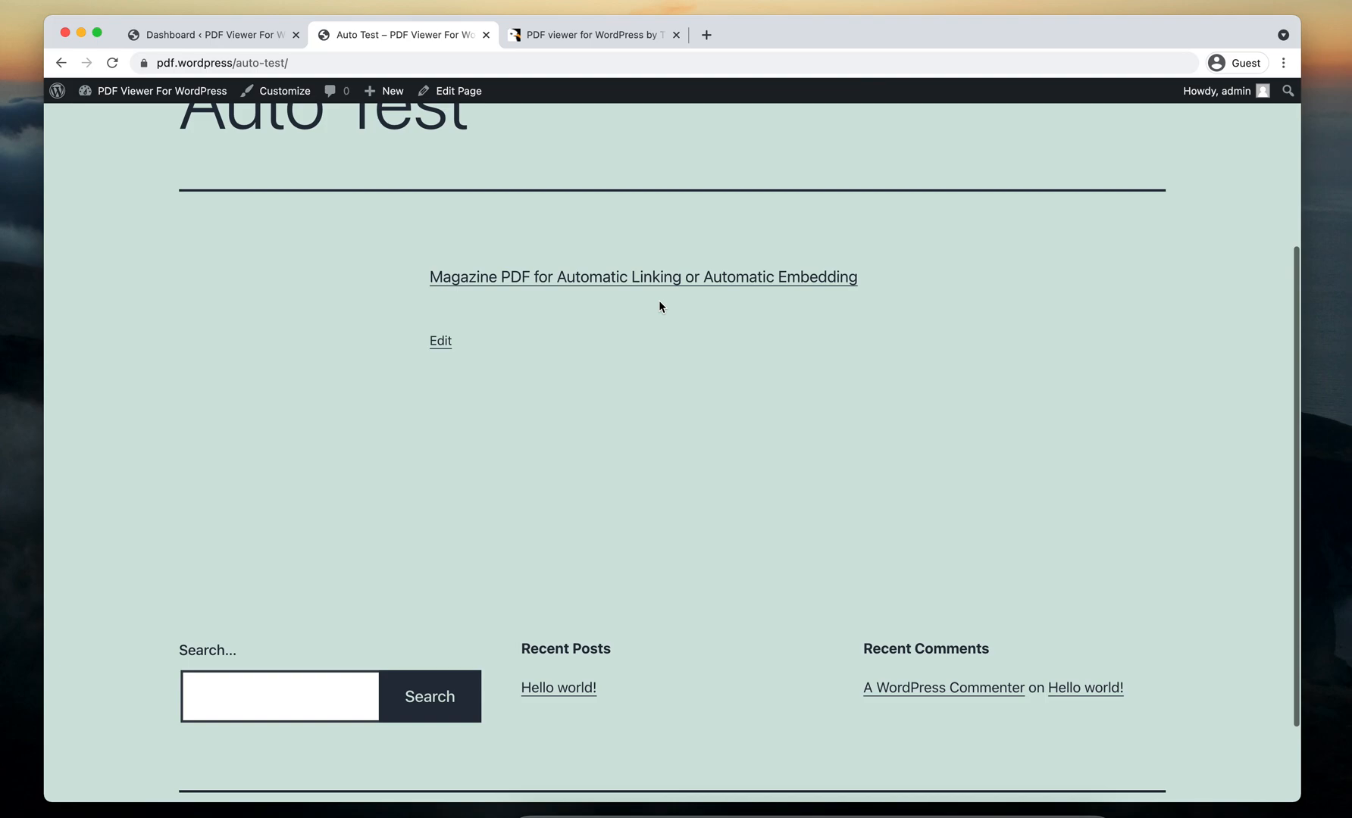
mouse_move(618, 329)
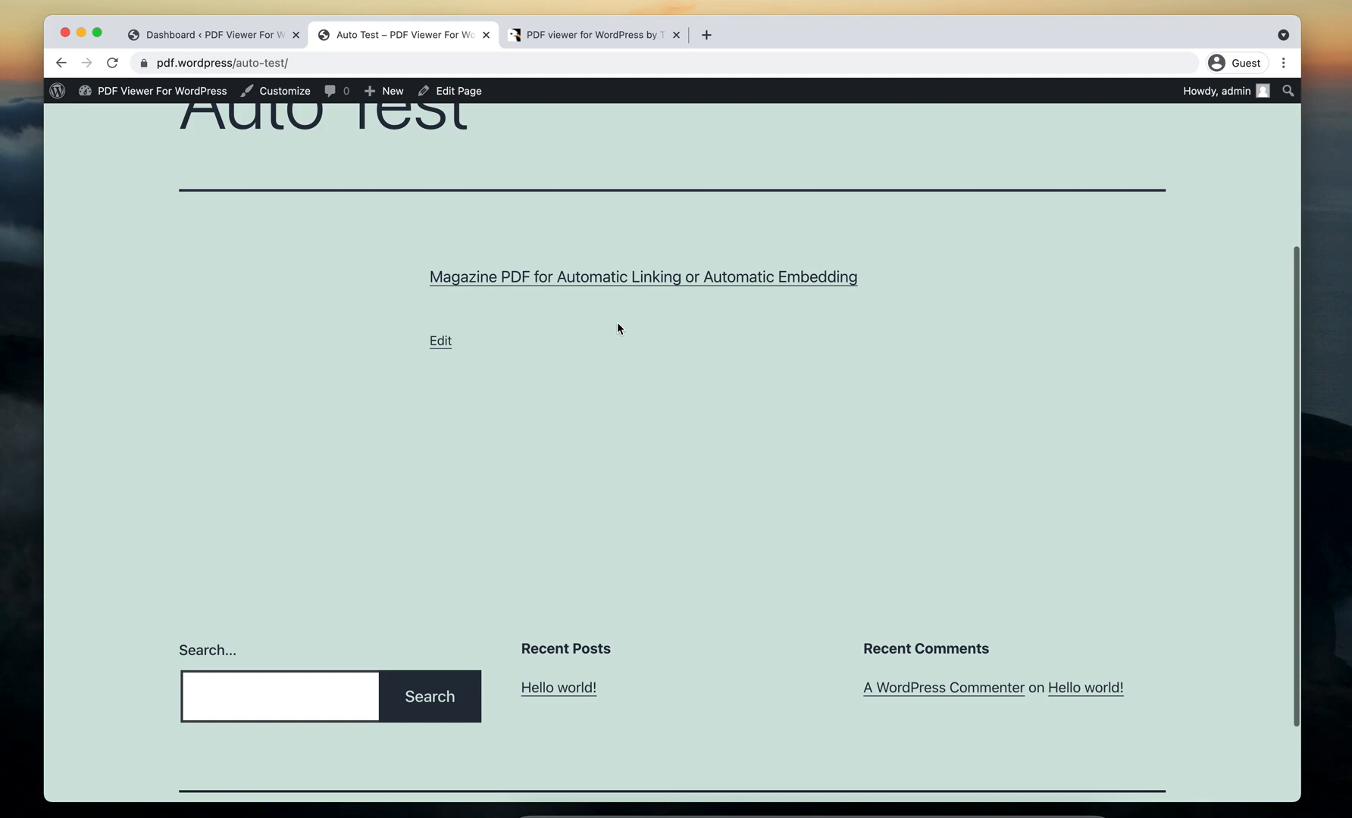
Step: View the magazine PDF in Chrome's viewer, then return to Auto Test and the Dashboard
scroll(up, 3)
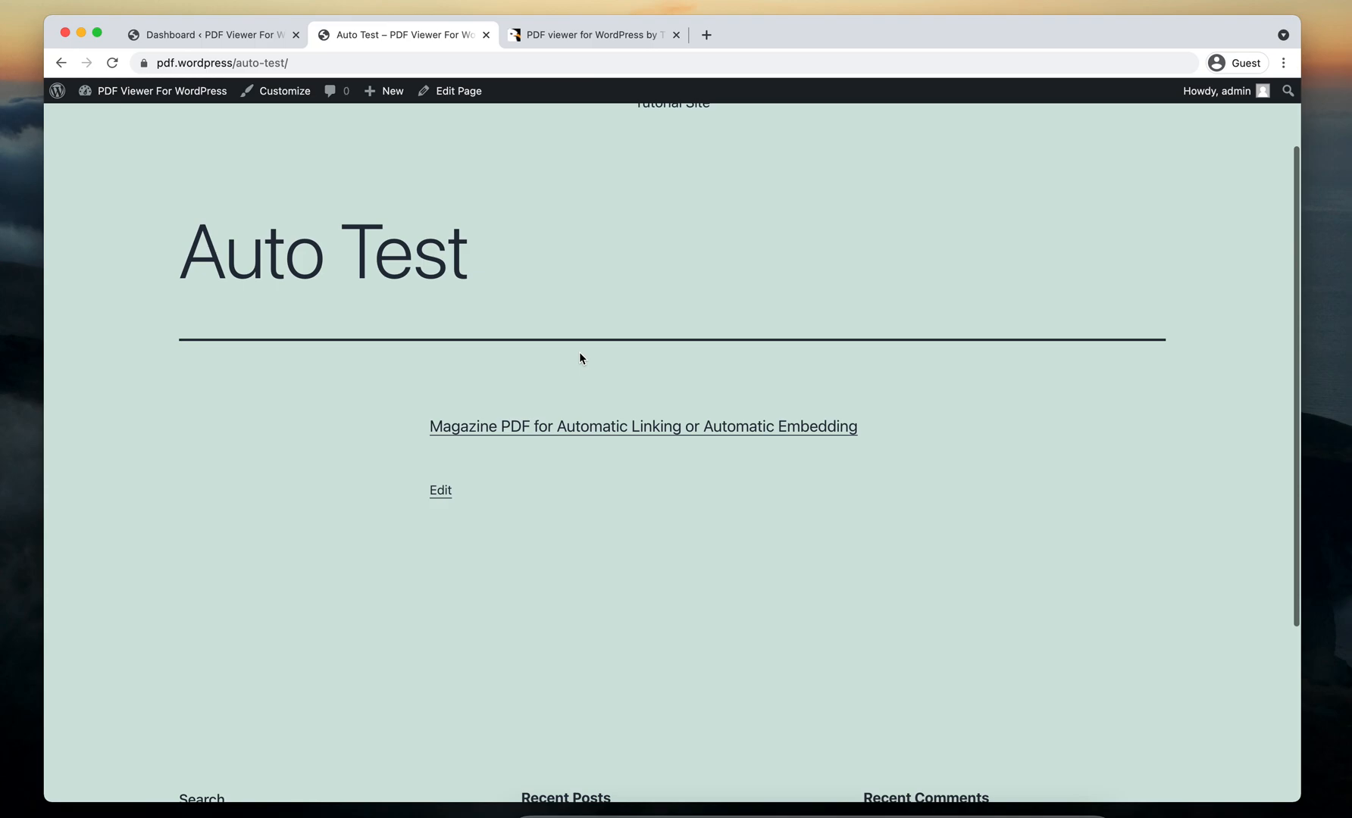
mouse_move(576, 433)
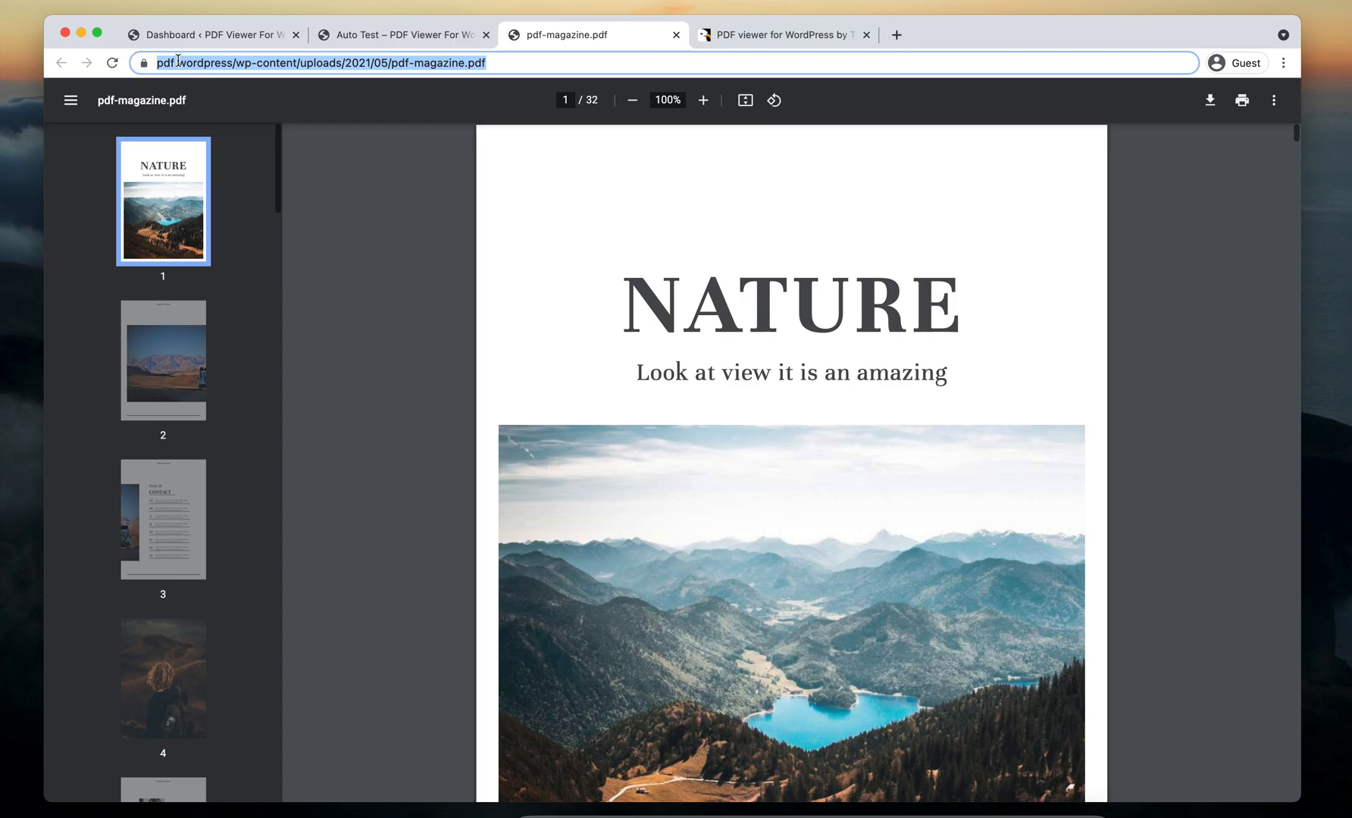
click(402, 35)
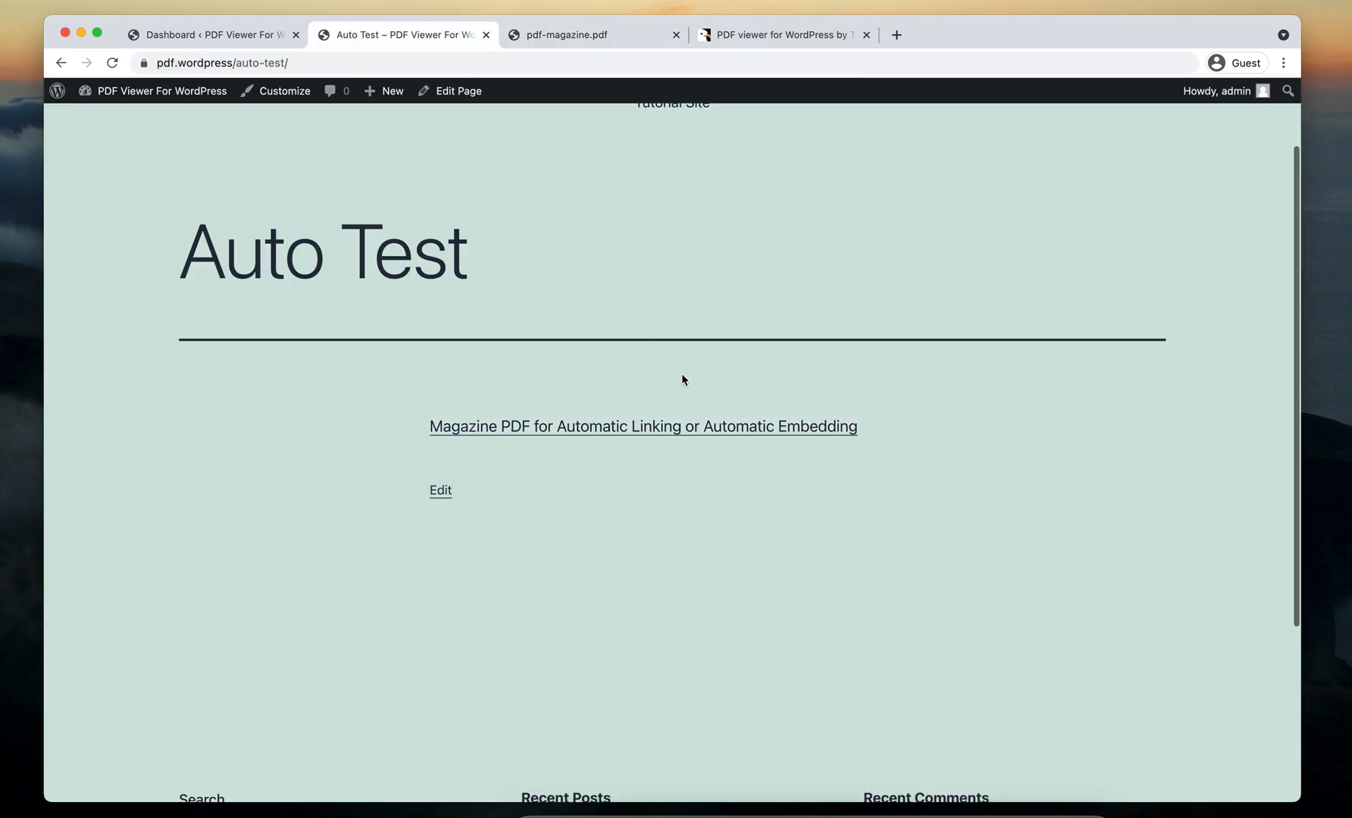
mouse_move(425, 217)
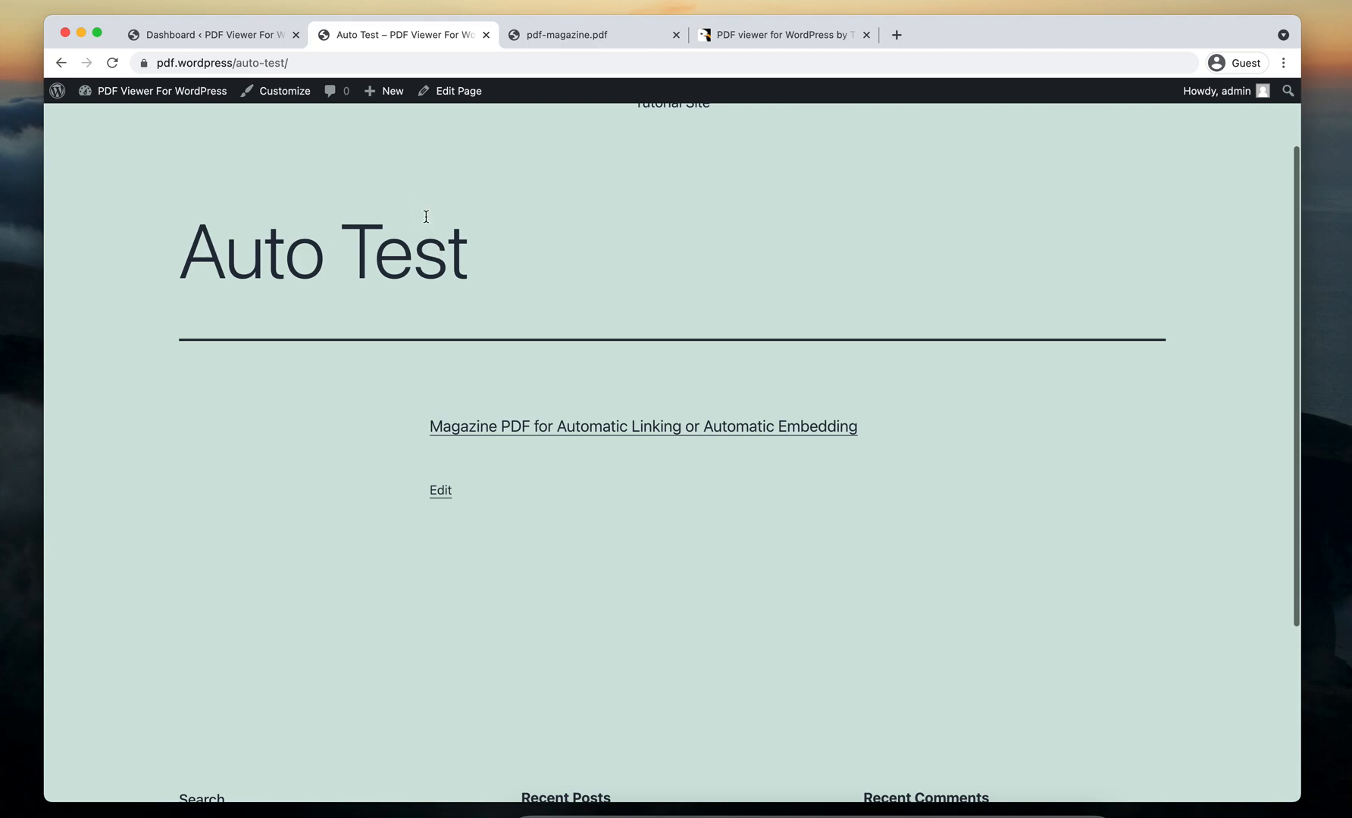
mouse_move(459, 278)
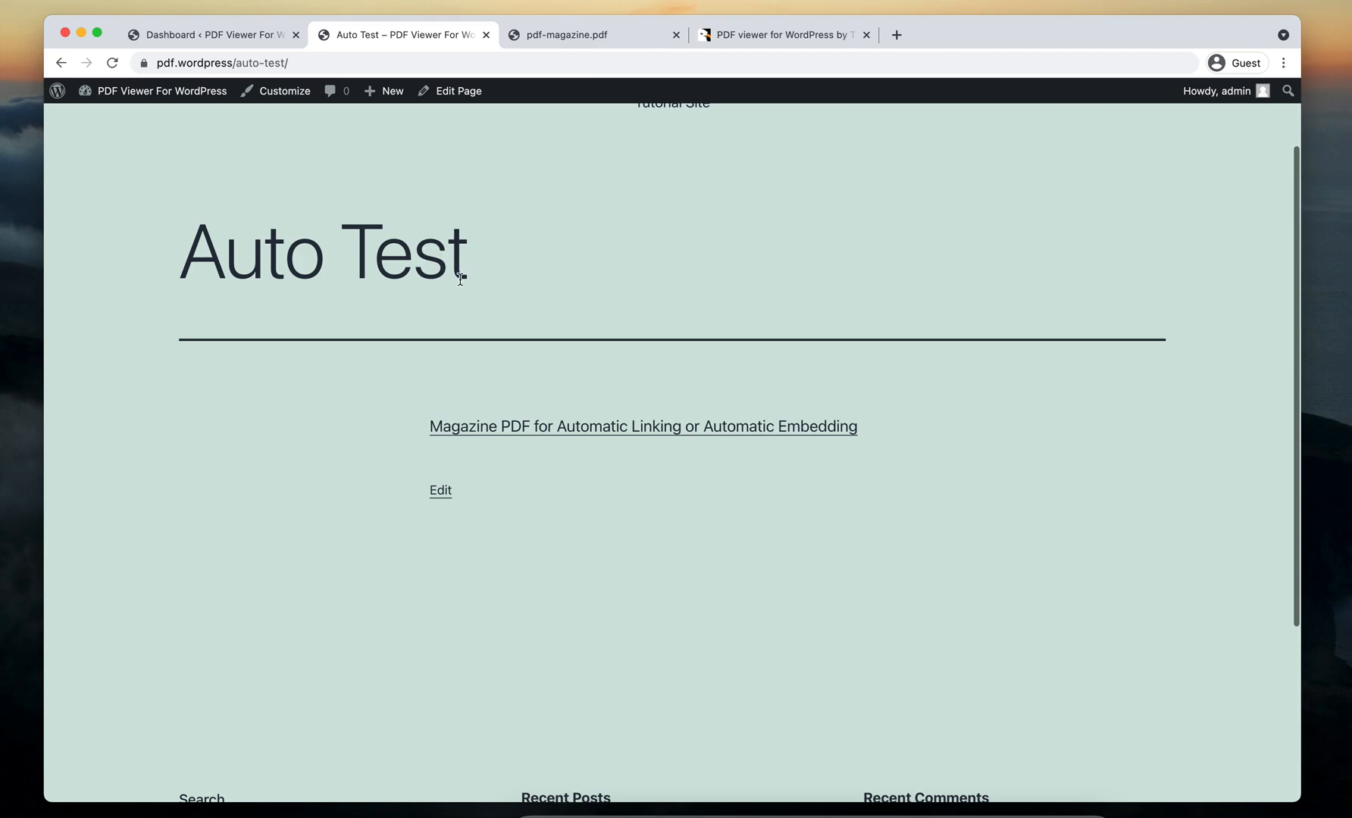
mouse_move(376, 202)
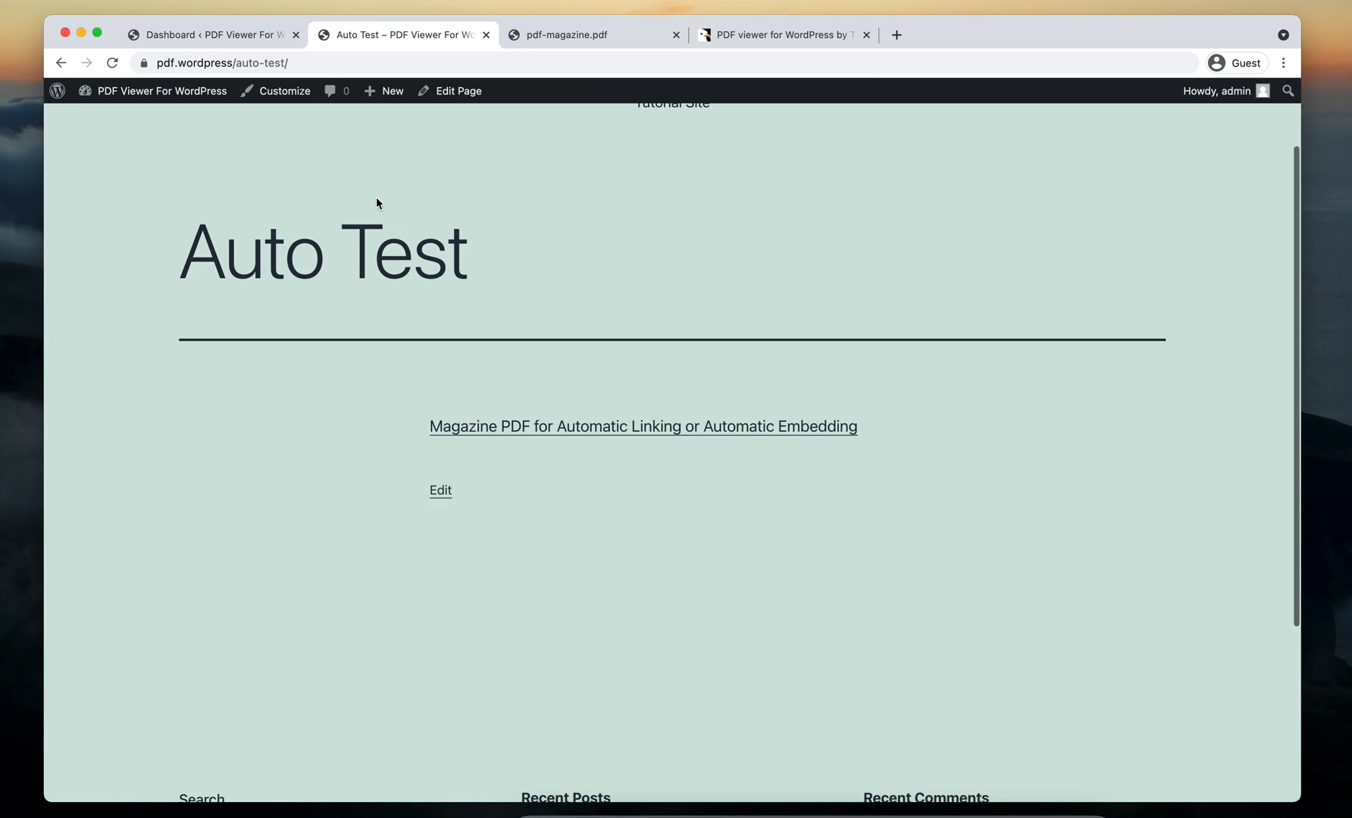
click(209, 35)
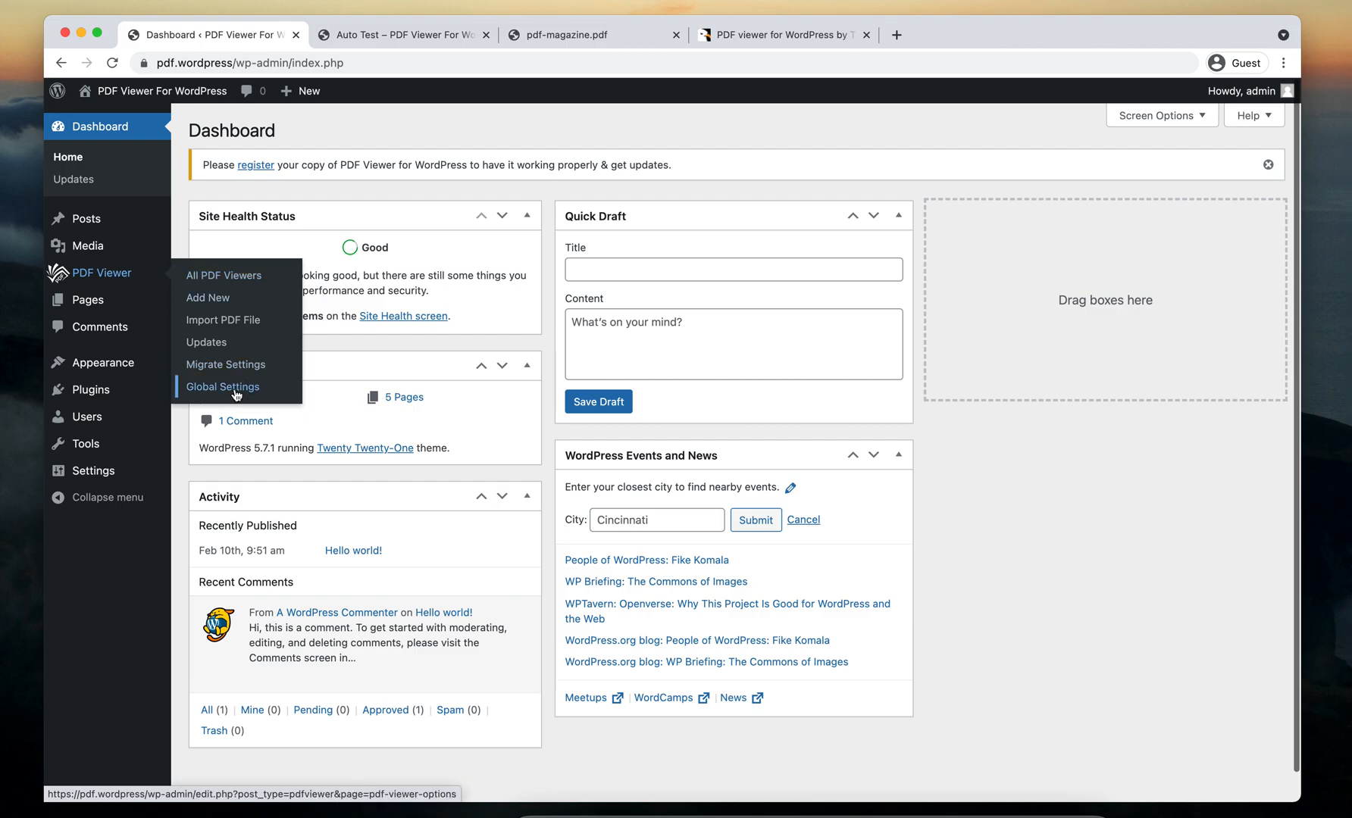
Step: Open PDF Viewer Global Settings at Automatic Display and expand its display options
click(222, 387)
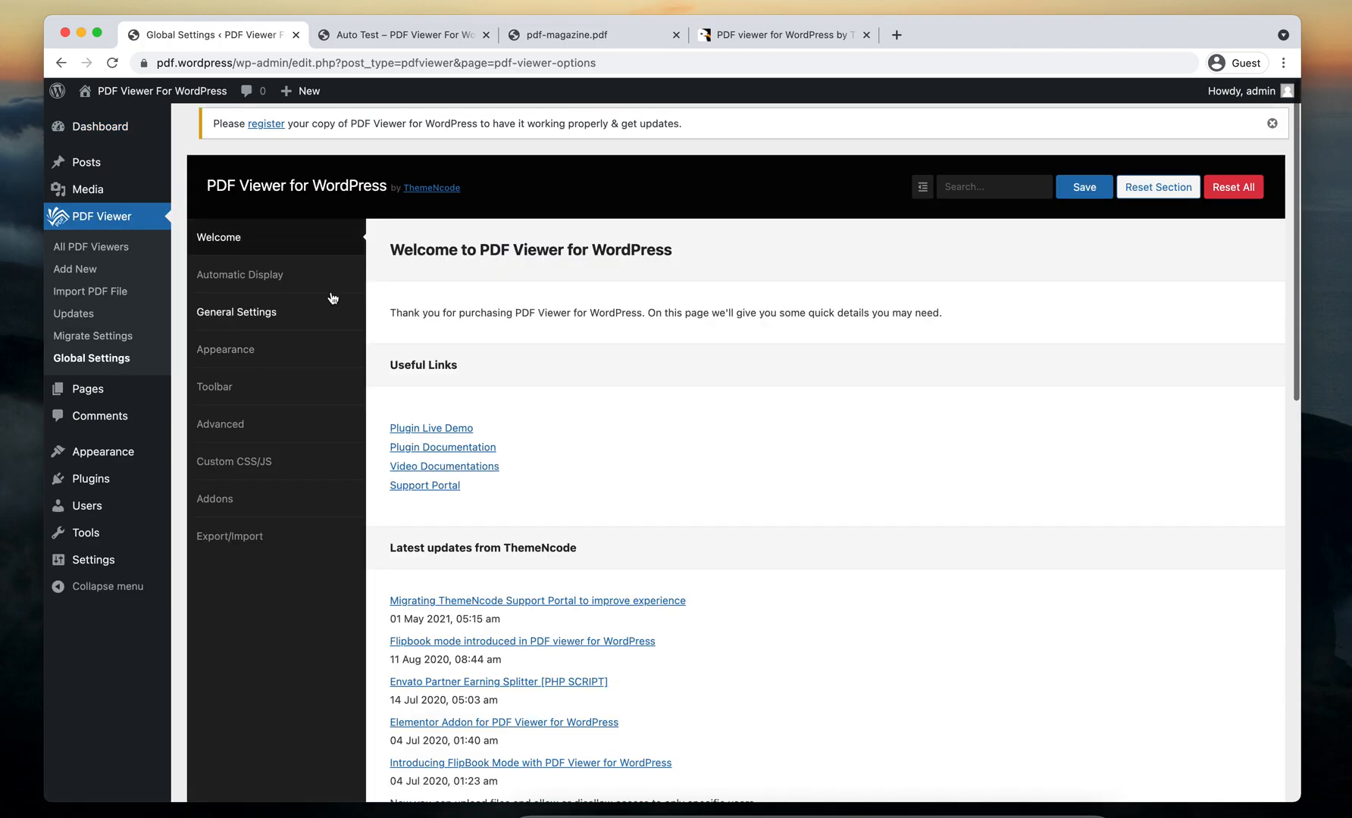
click(240, 274)
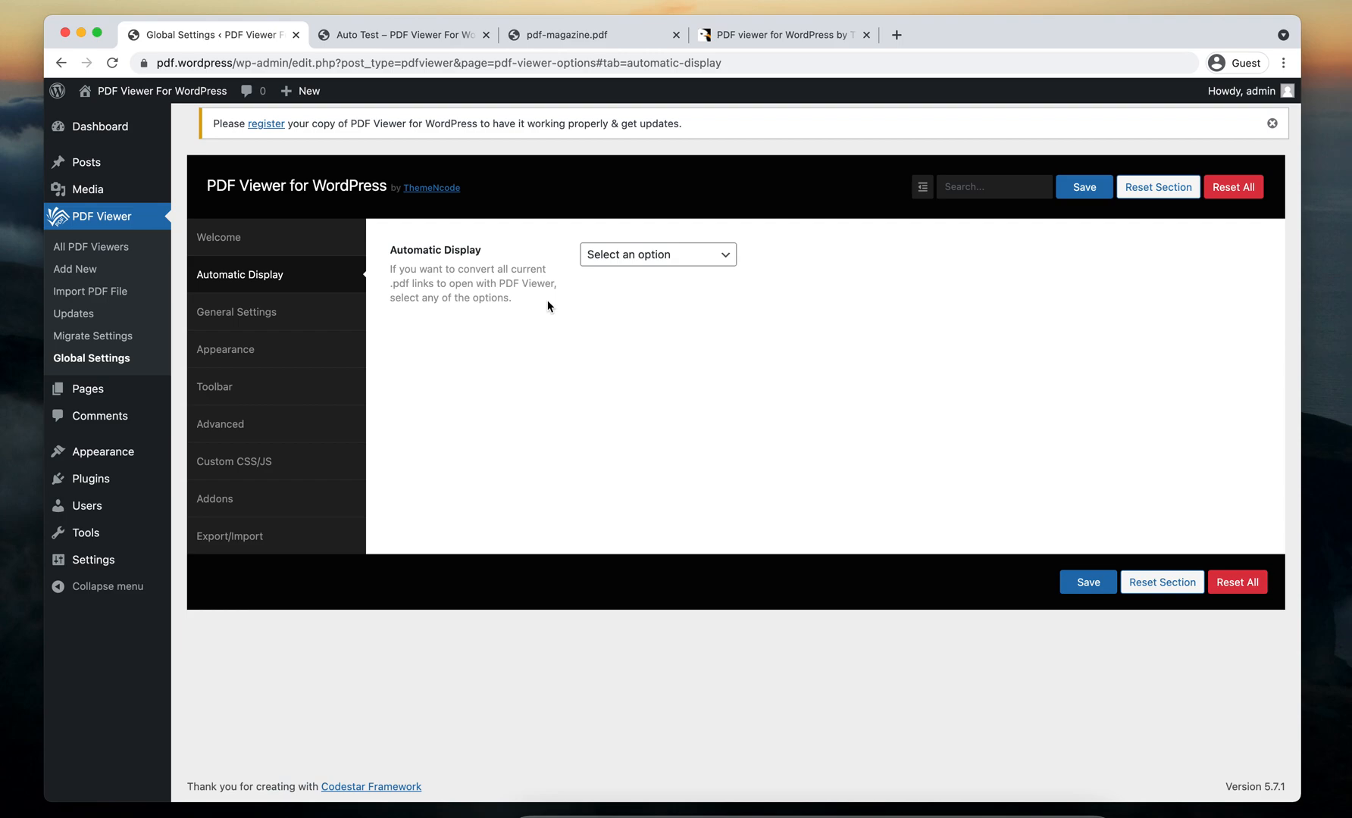
click(657, 254)
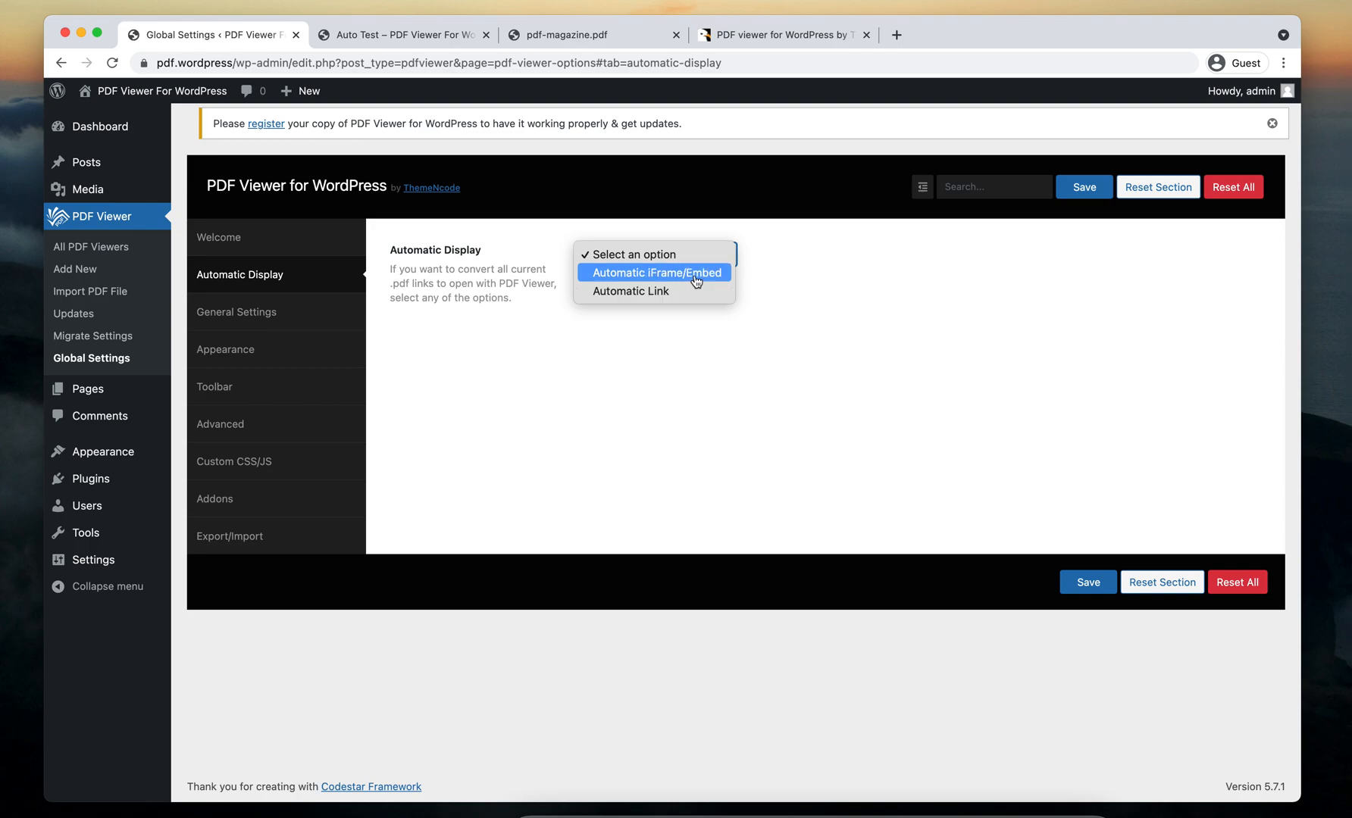
Step: Set Automatic iFrame/Embed with 100% width and 800 height, and save
click(655, 273)
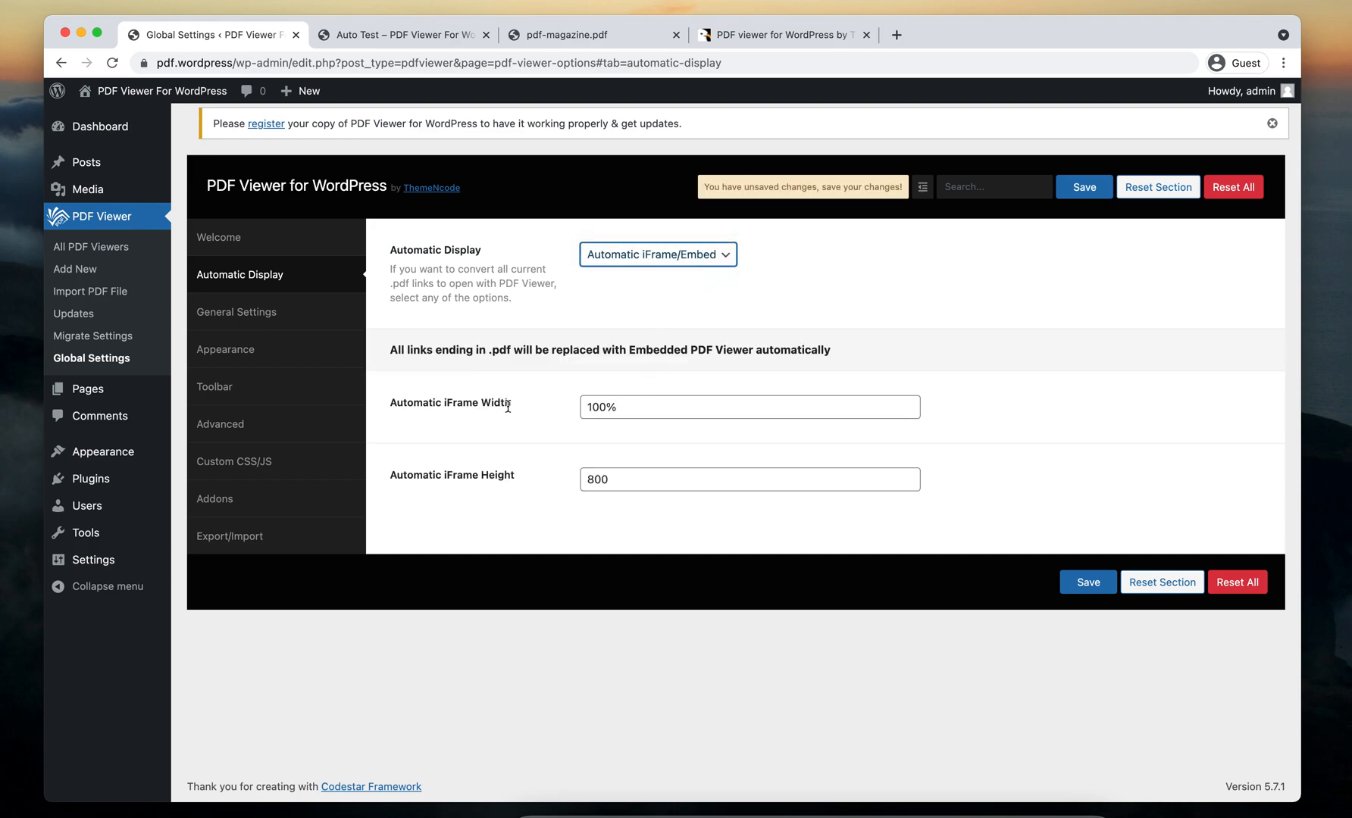
mouse_move(562, 412)
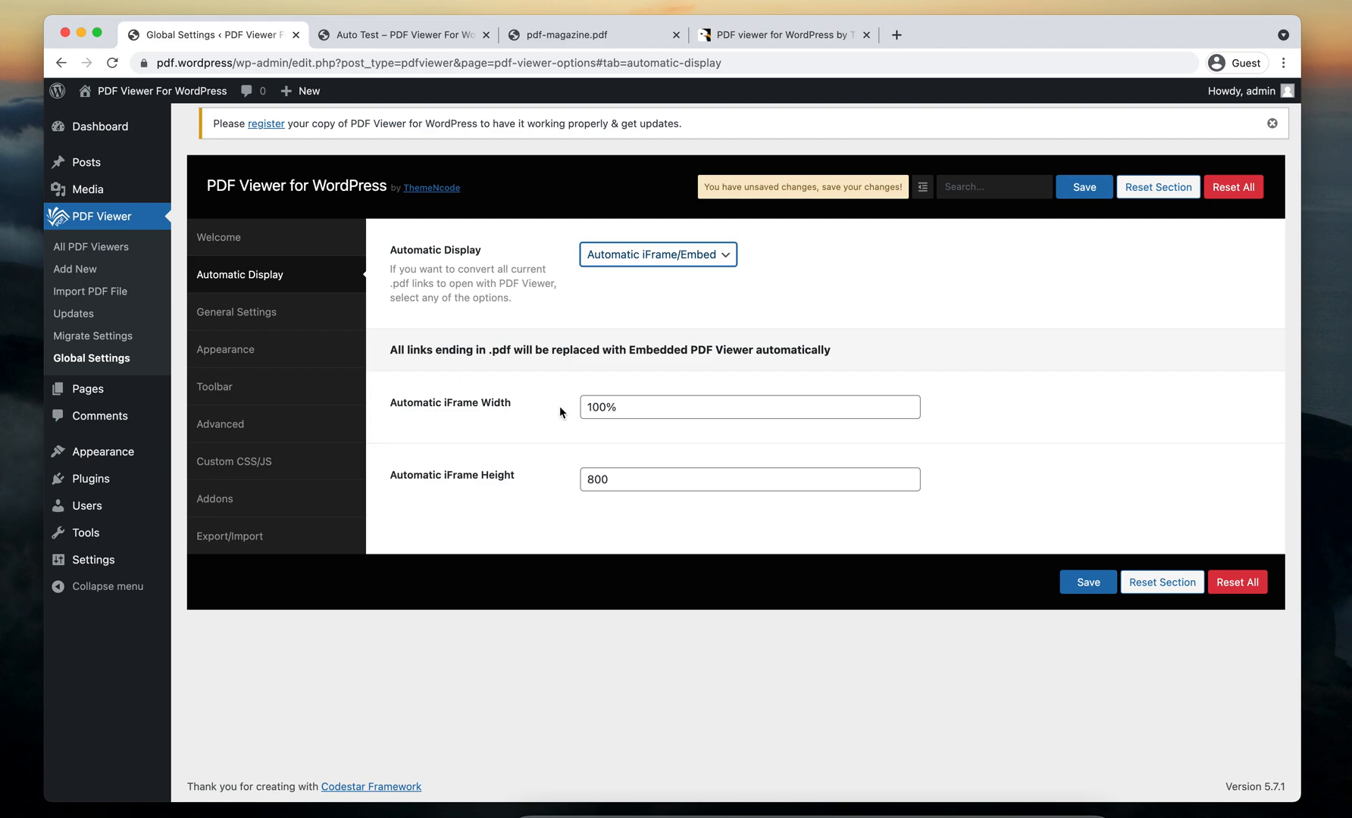
triple_click(749, 407)
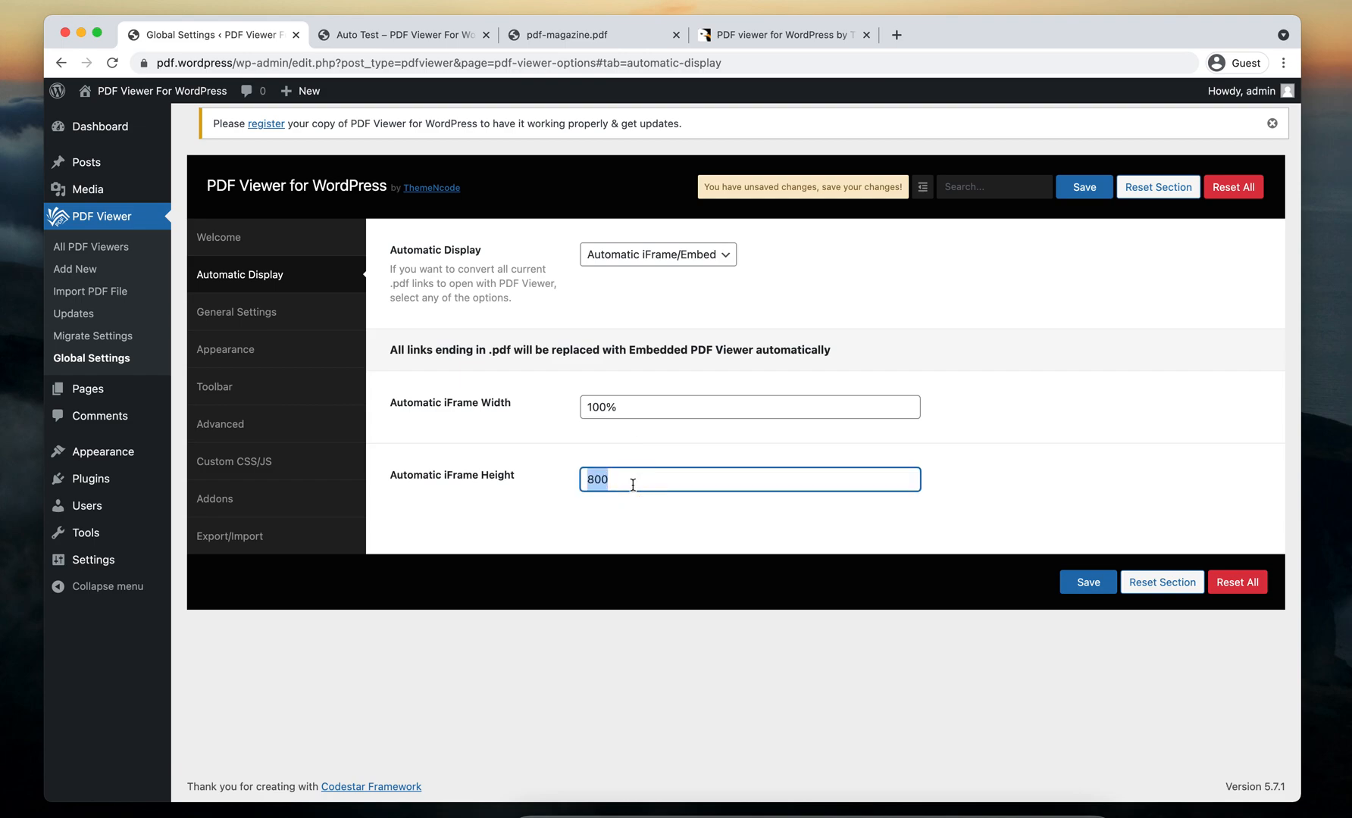
mouse_move(956, 481)
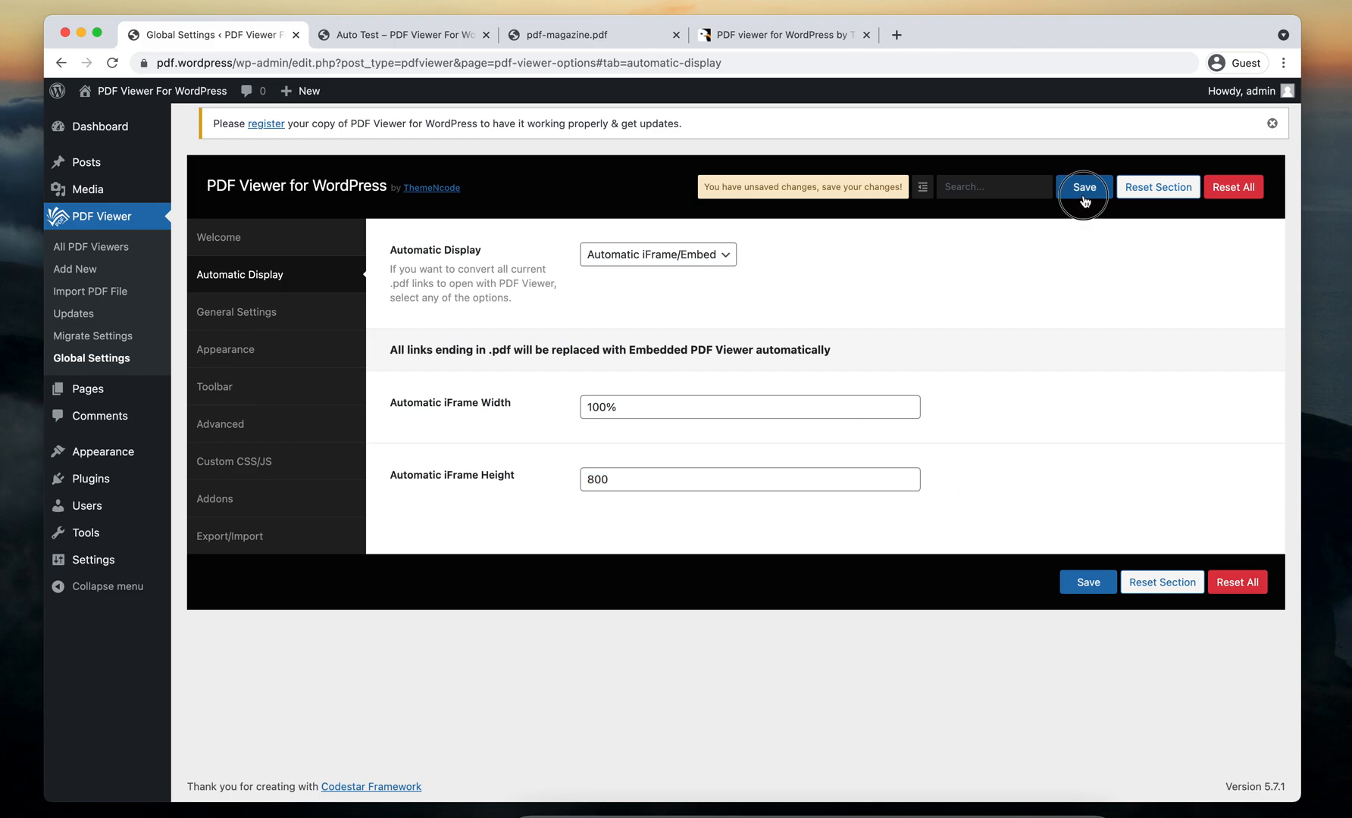
click(401, 34)
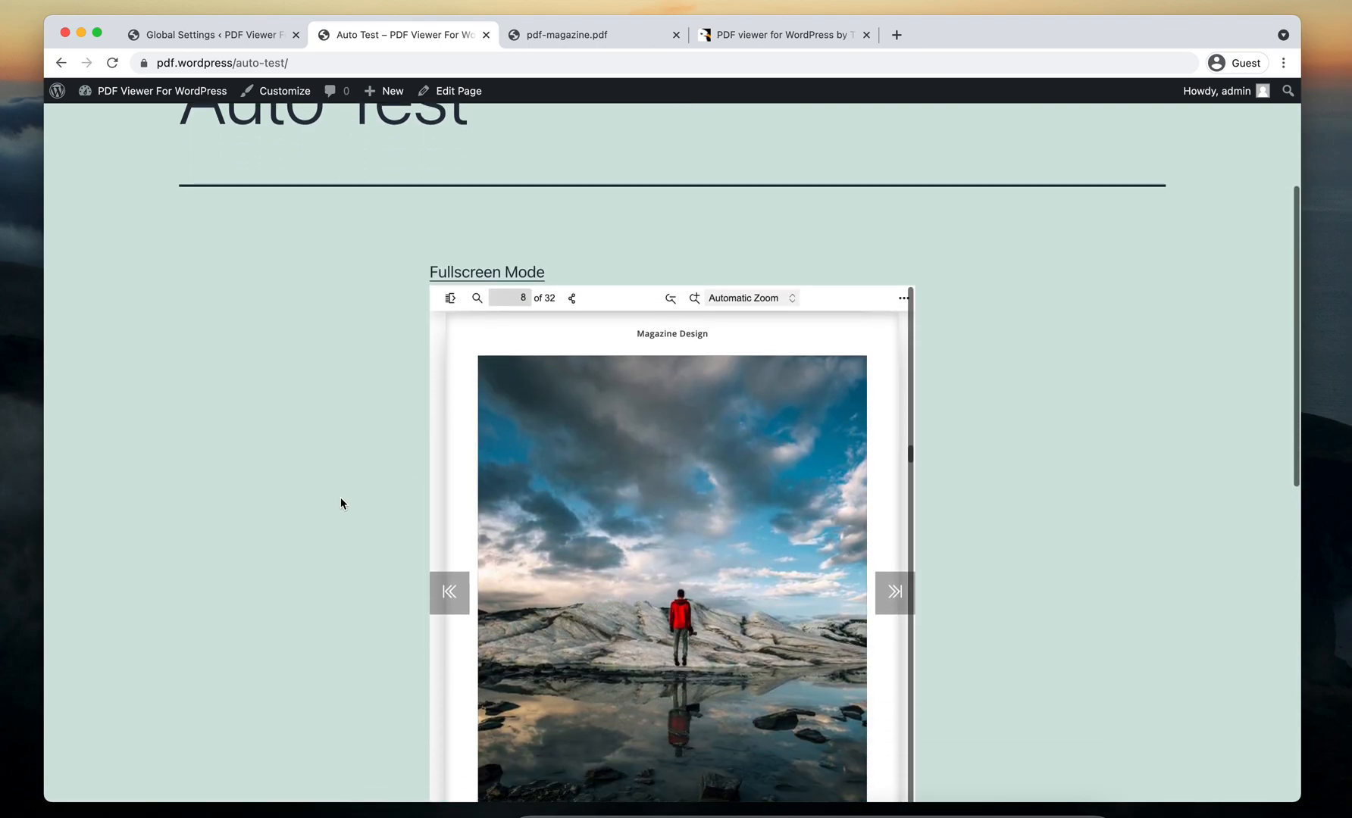
Step: Scroll the Auto Test page to inspect the embedded magazine viewer
scroll(down, 3)
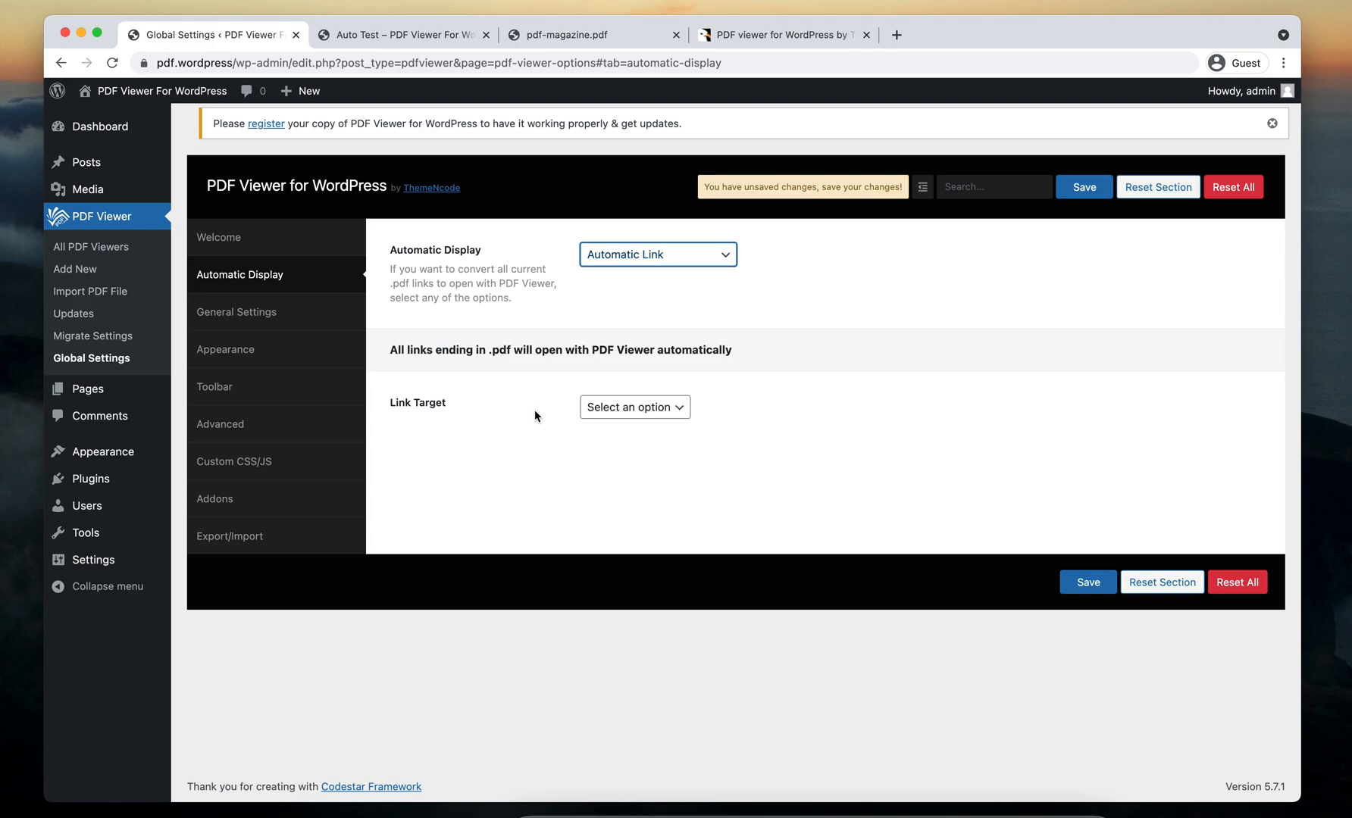
Step: Set the Automatic Link target to New Tab, save, and return to Auto Test
click(633, 407)
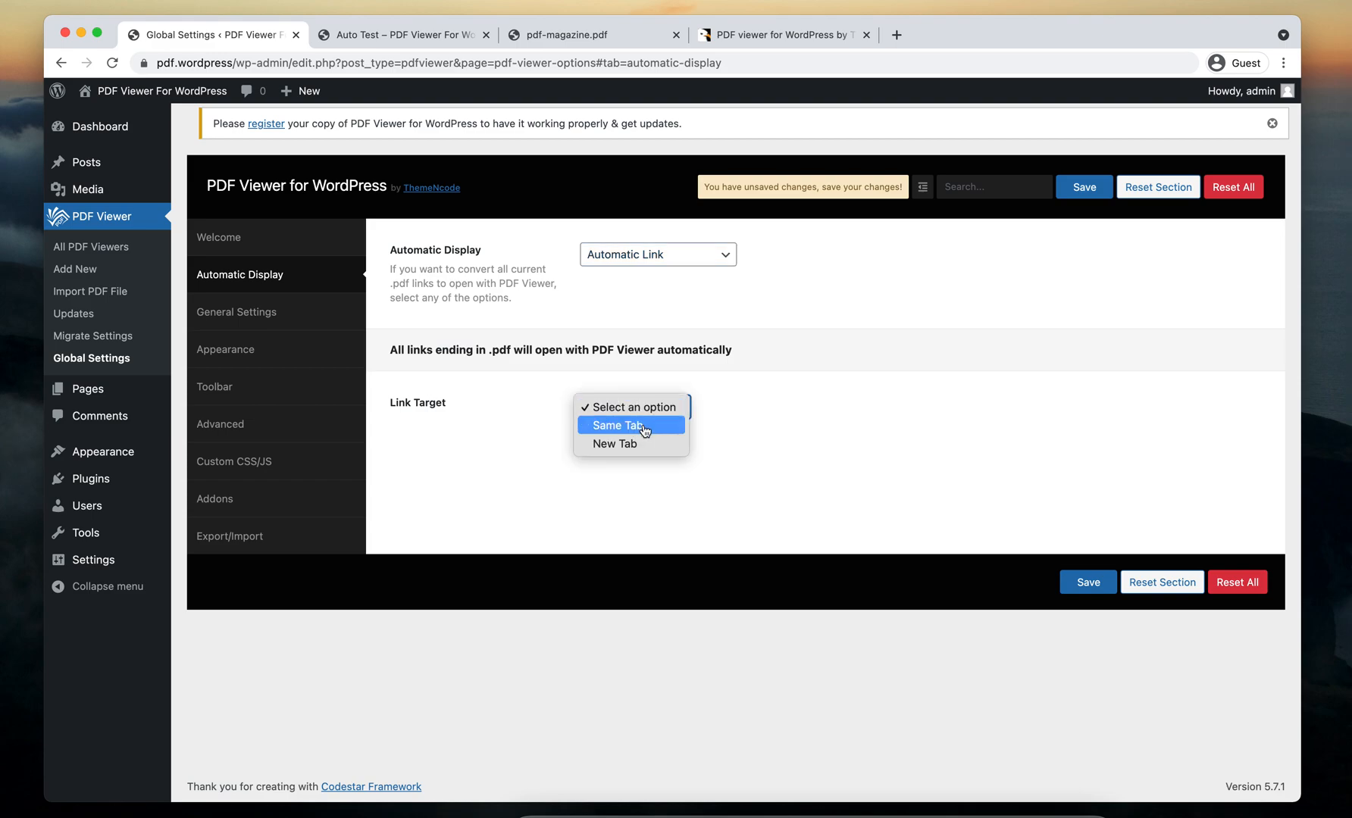
click(616, 445)
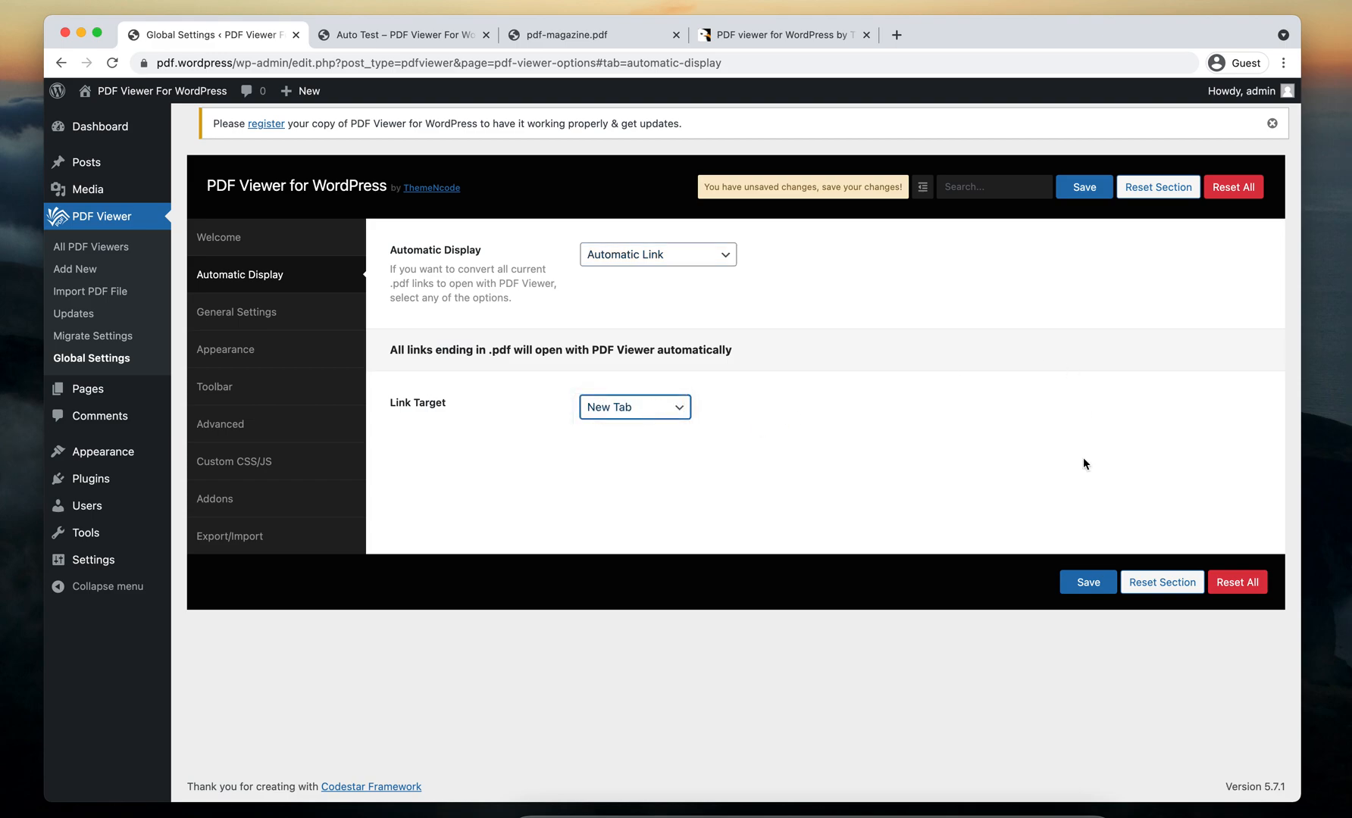
click(1083, 187)
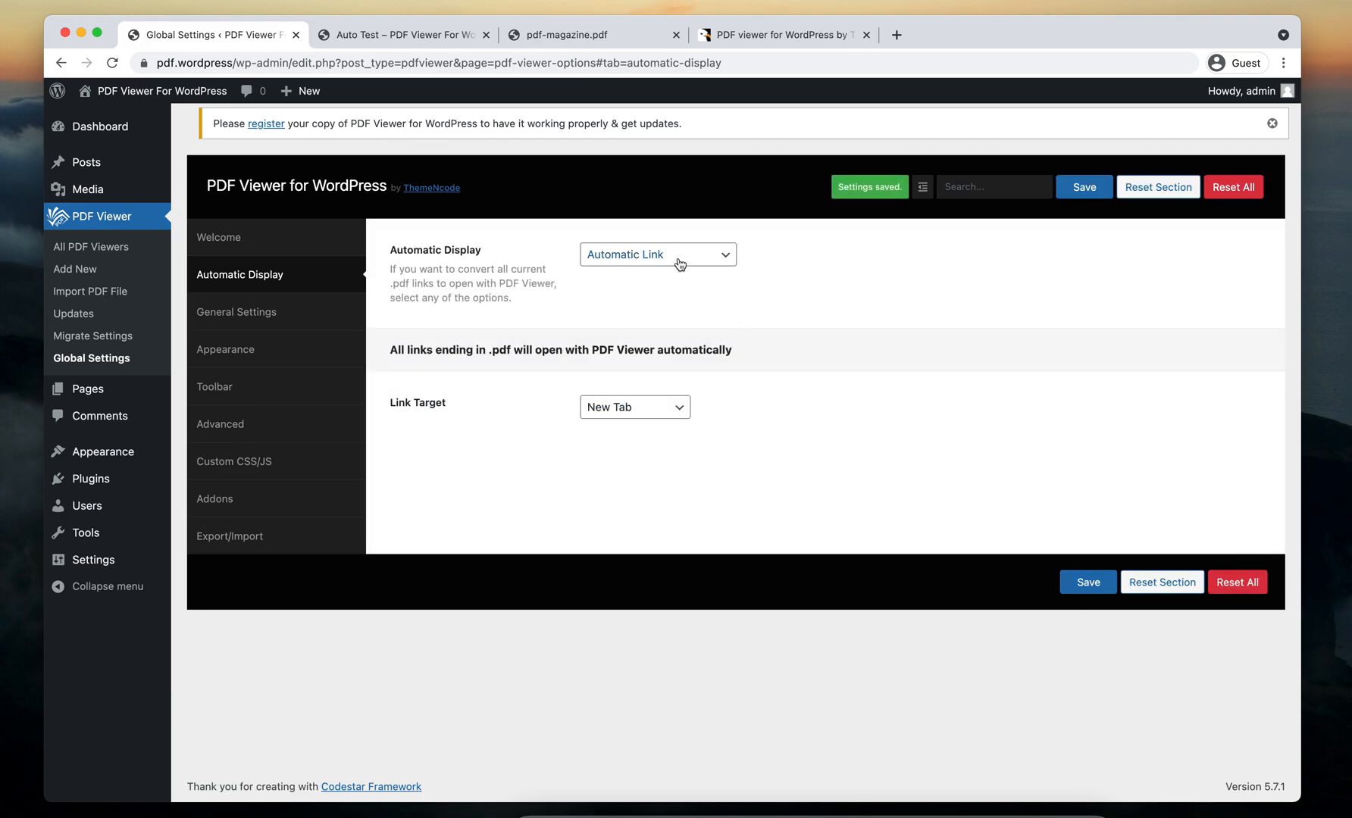
click(401, 35)
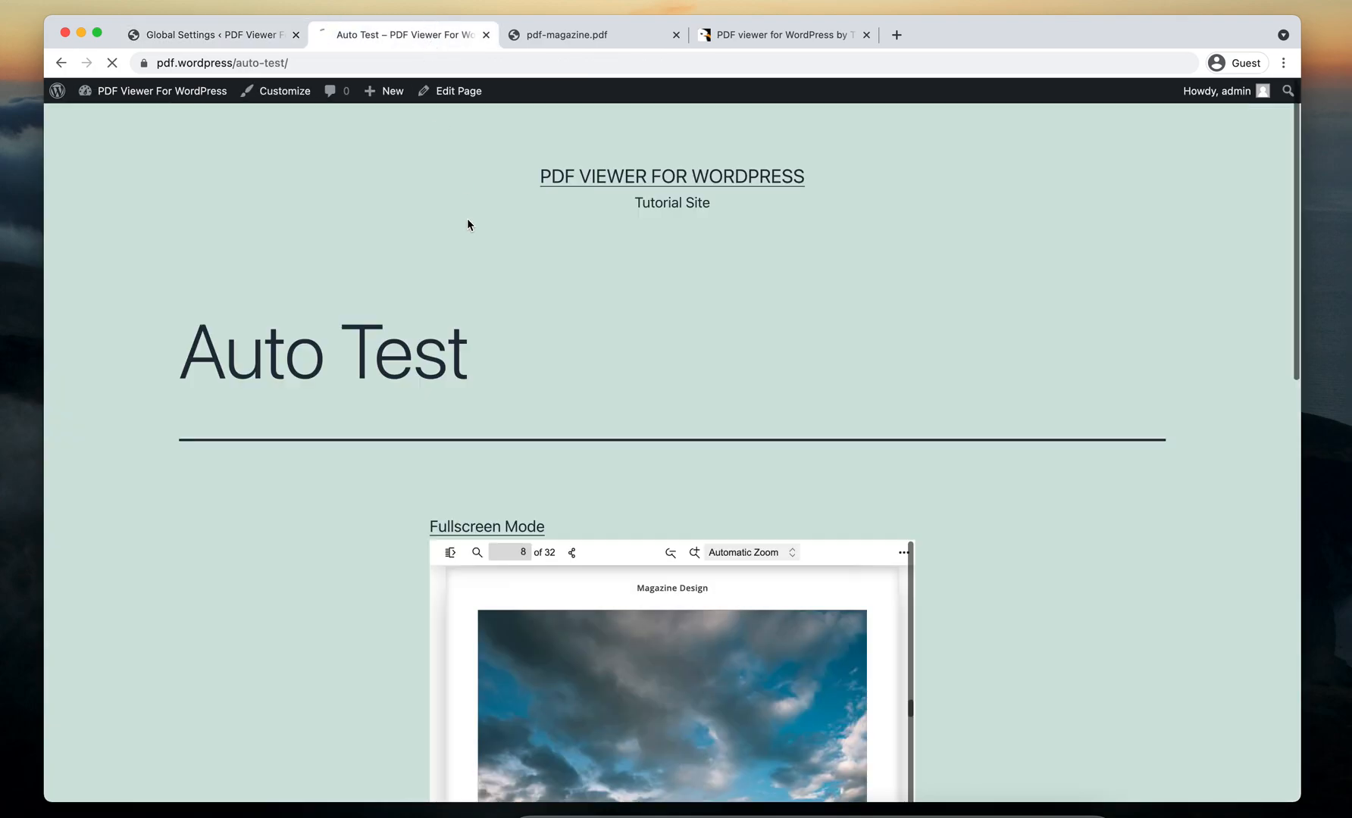
Step: Scroll through the magazine in the new viewer tab, then return to Global Settings
scroll(down, 3)
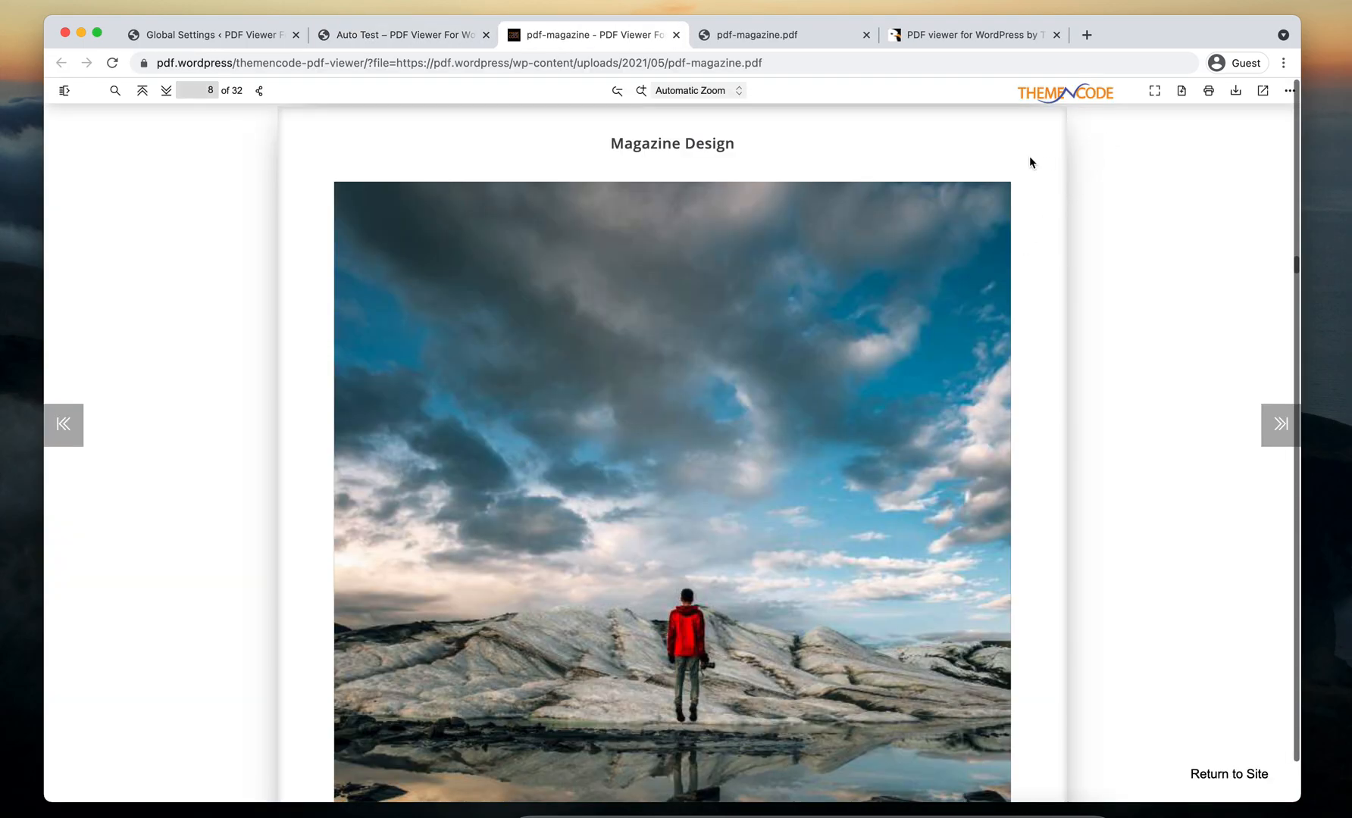
scroll(up, 3)
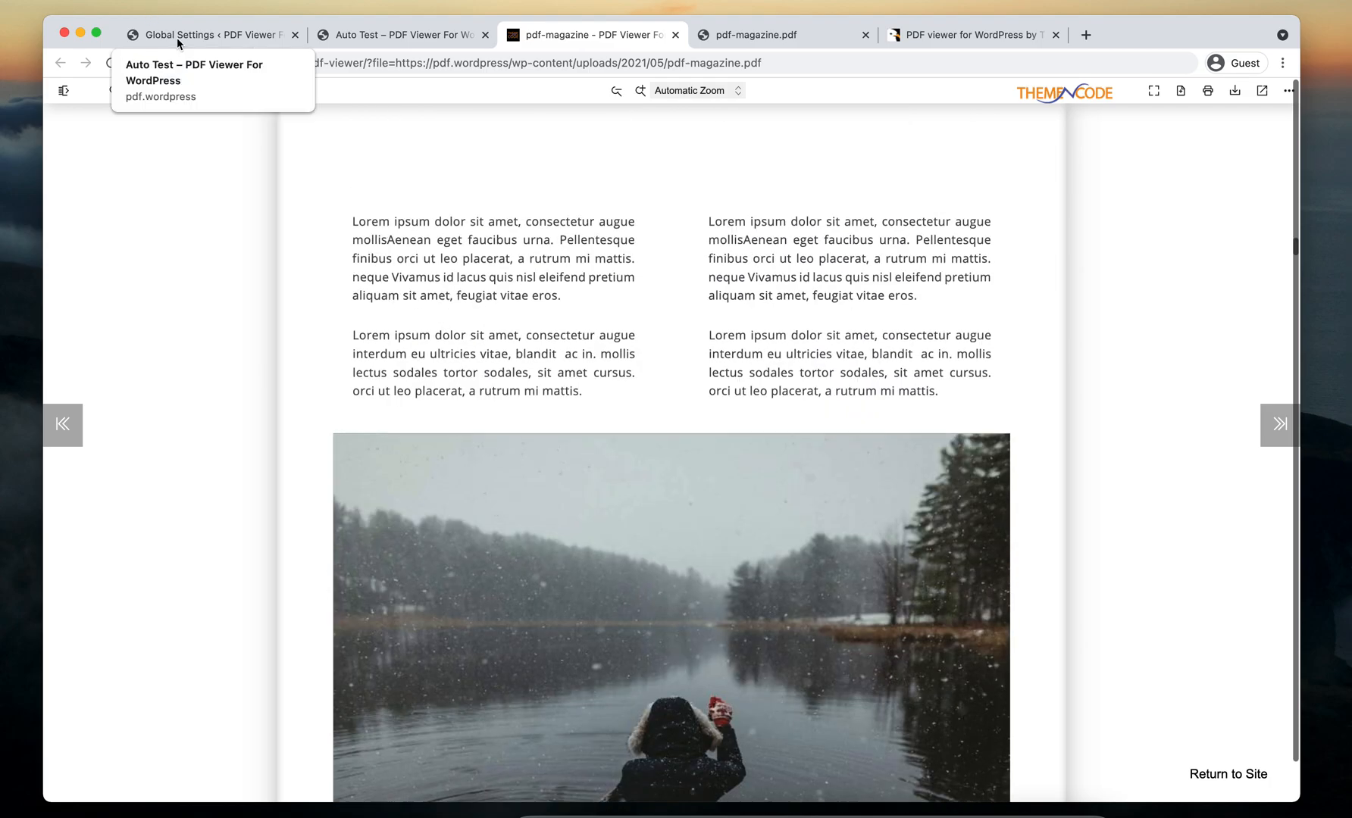
click(211, 35)
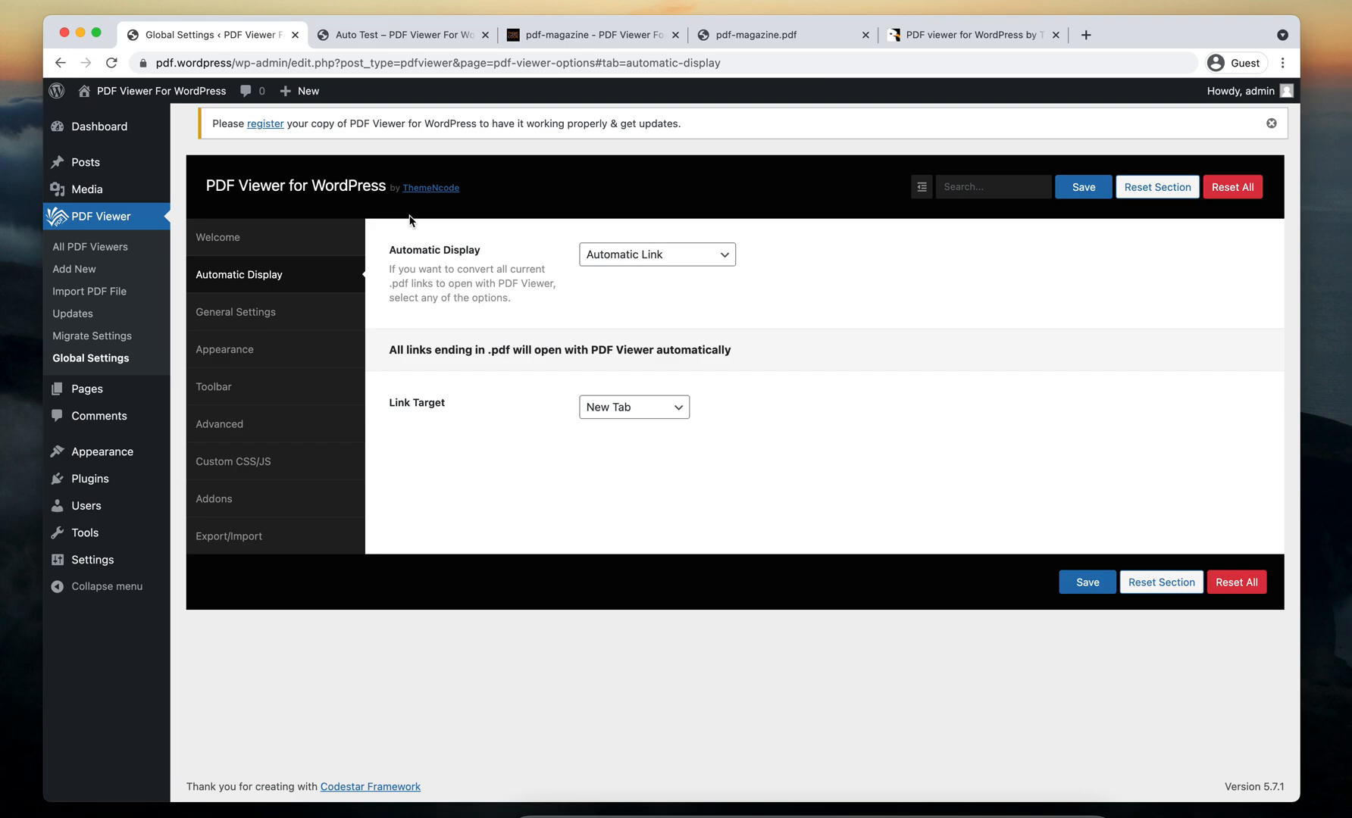
mouse_move(710, 164)
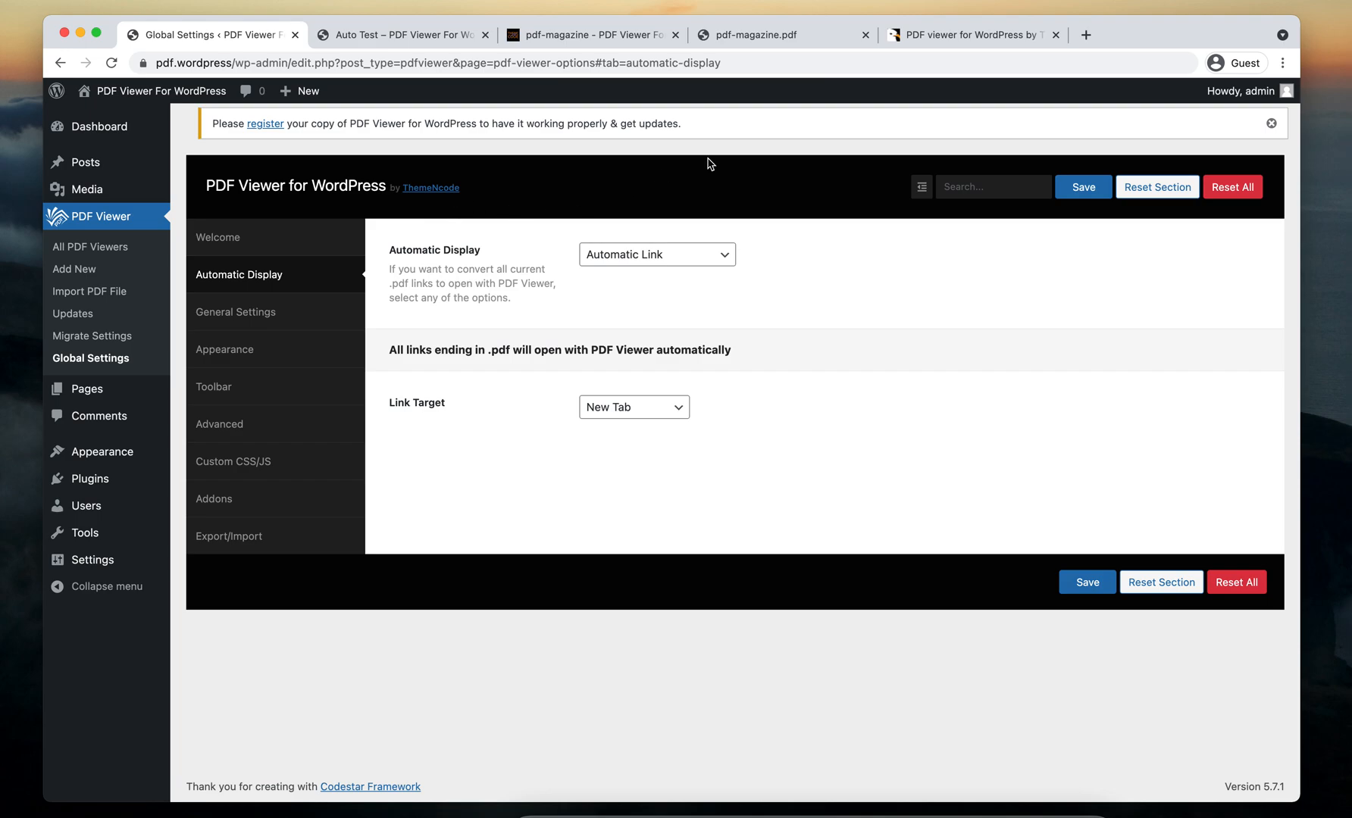